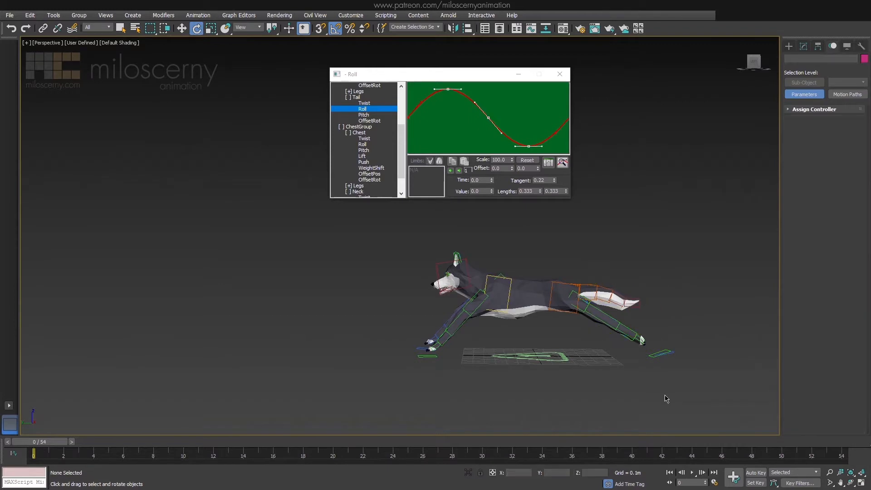
Step: Raise PelvisGroup > Legs > LiftPlantMod from 0.45 to about 0.749 and scrub the stride to check
left_click(357, 138)
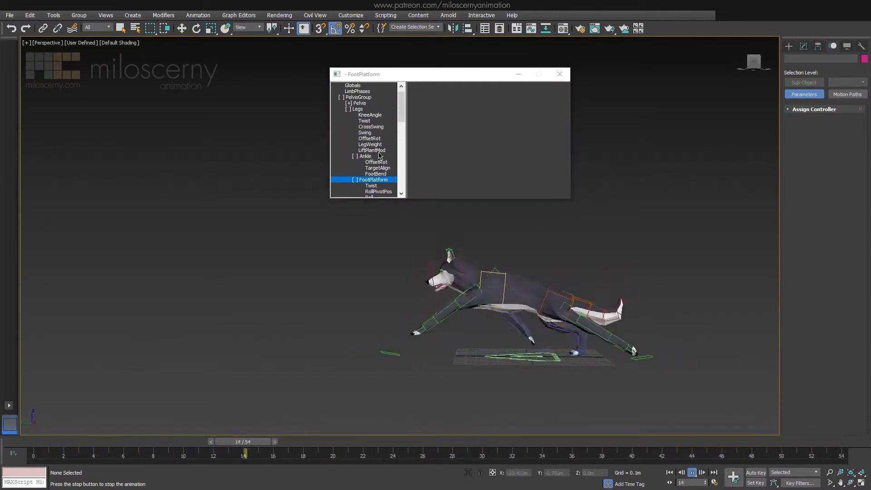
left_click(371, 149)
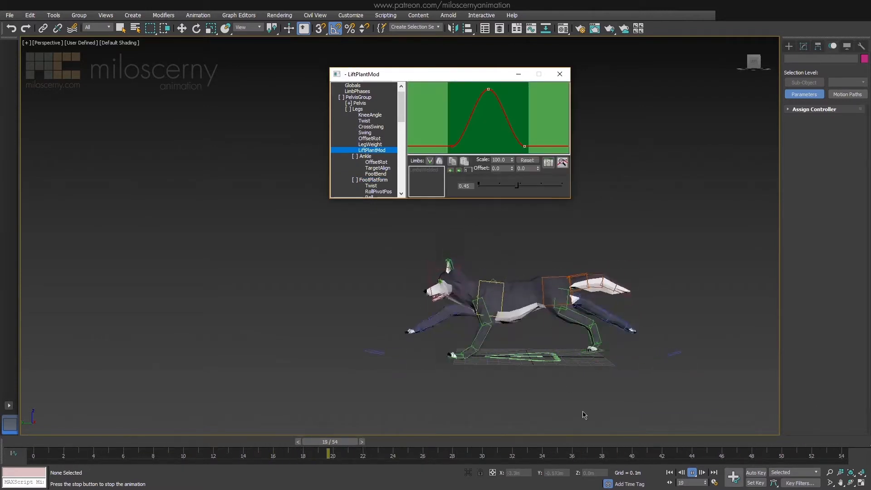
left_click_drag(329, 454, 287, 454)
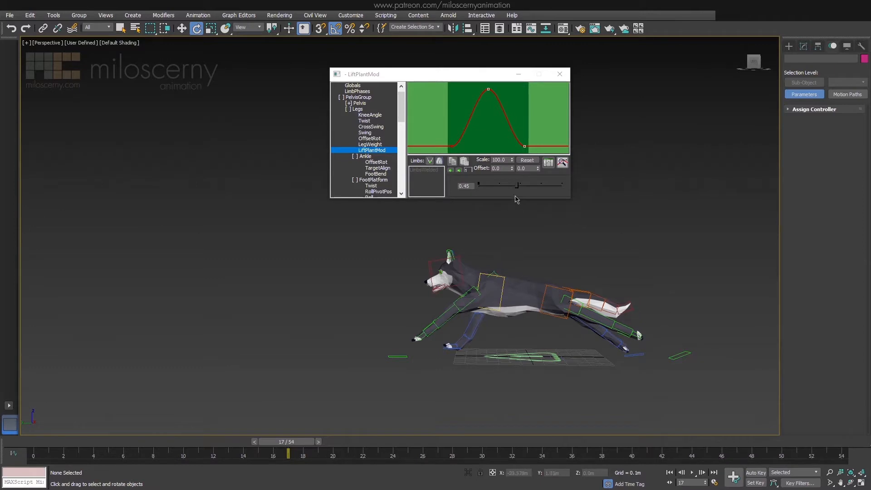
left_click_drag(287, 454, 153, 454)
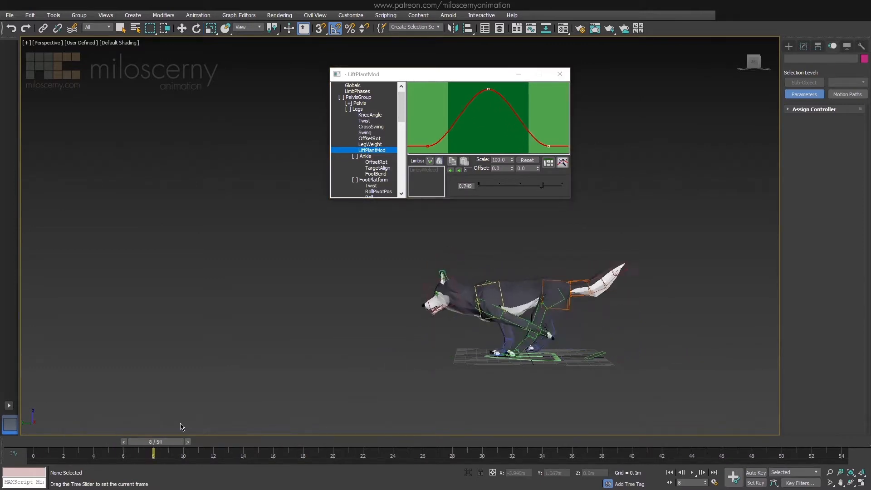
left_click_drag(154, 451, 646, 452)
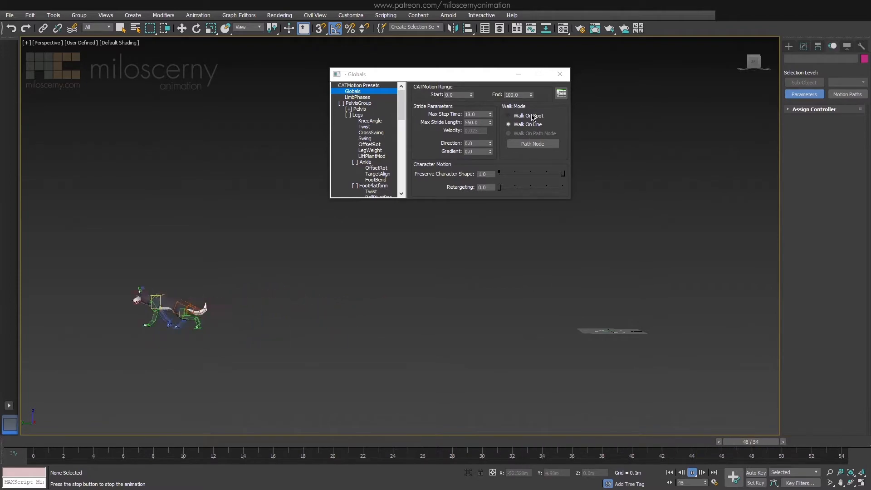
Step: Set Globals Walk Mode to Walk On Spot and play the cycle to confirm it runs in place
left_click(507, 115)
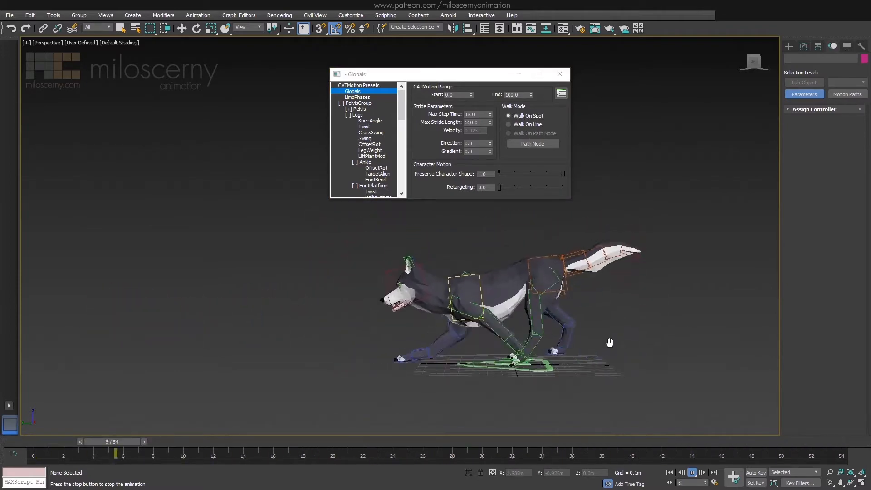
left_click(692, 472)
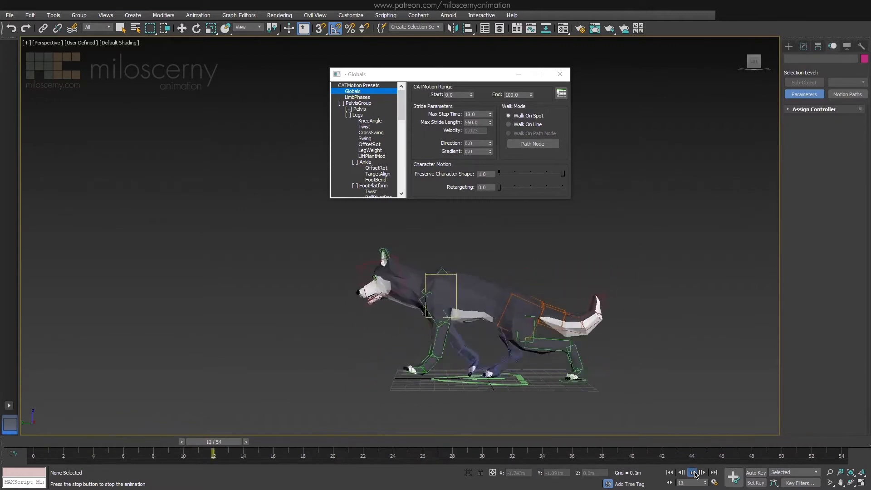
left_click(691, 472)
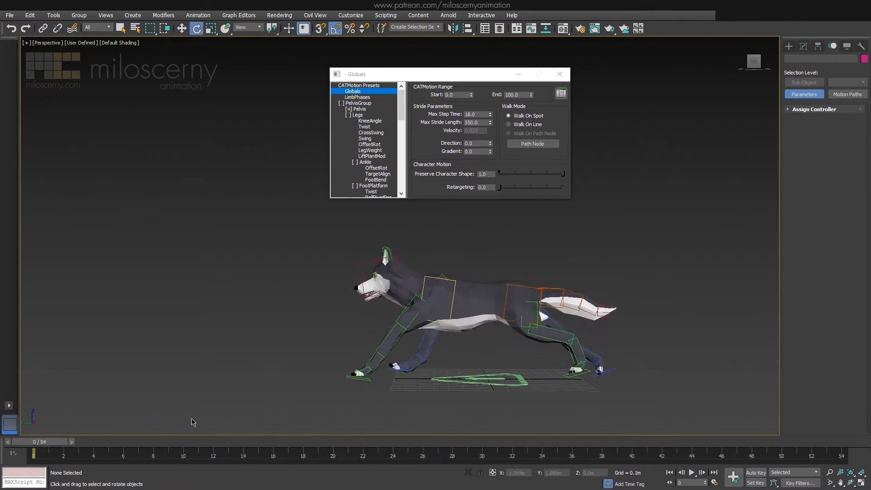
Step: Bring up the Ankle > TargetAlign curve and move to an early frame of the run
left_click(378, 156)
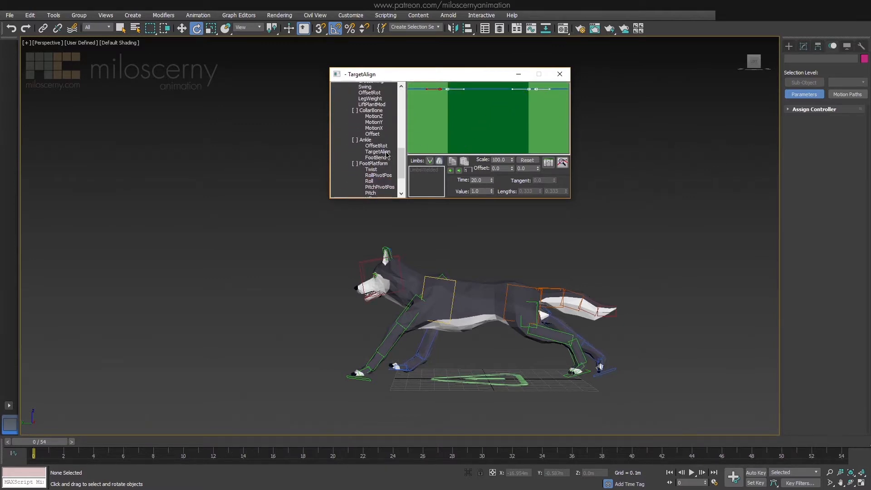
left_click(378, 151)
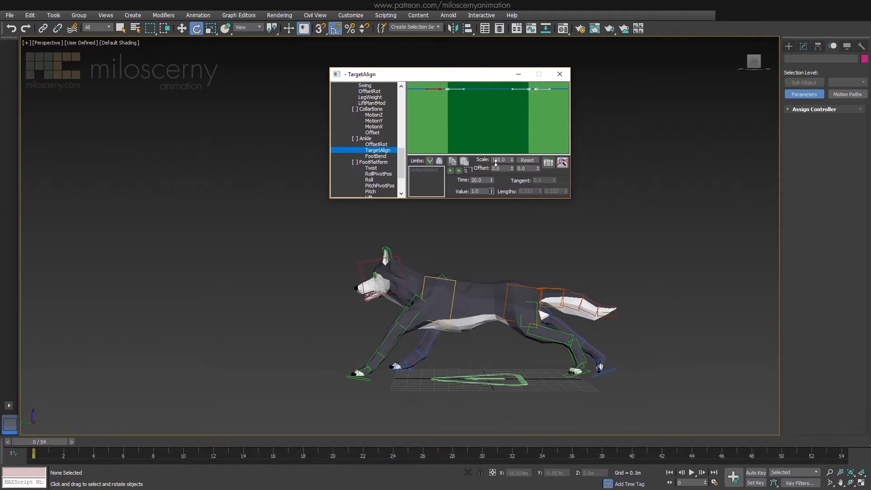
left_click_drag(35, 441, 78, 442)
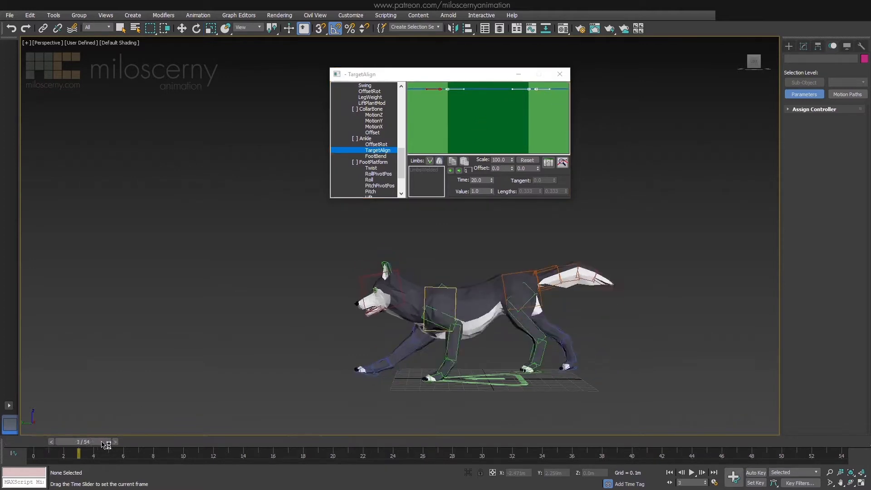
left_click(129, 442)
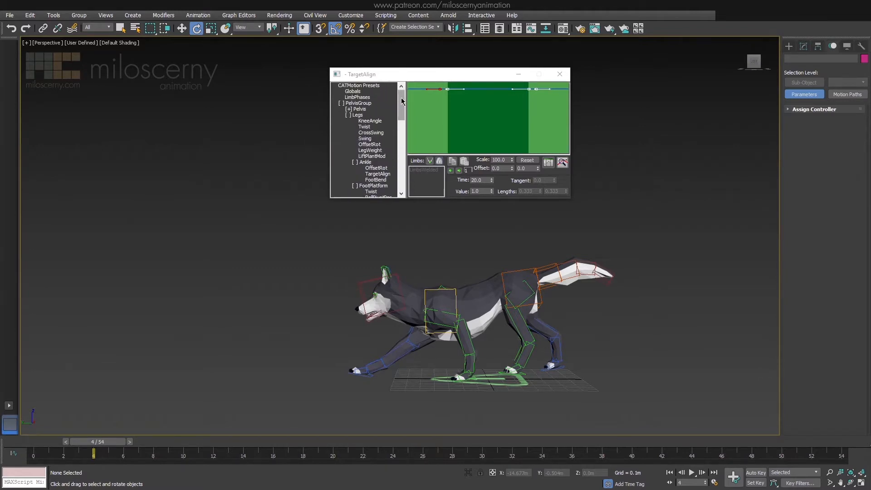
scroll("down", 3)
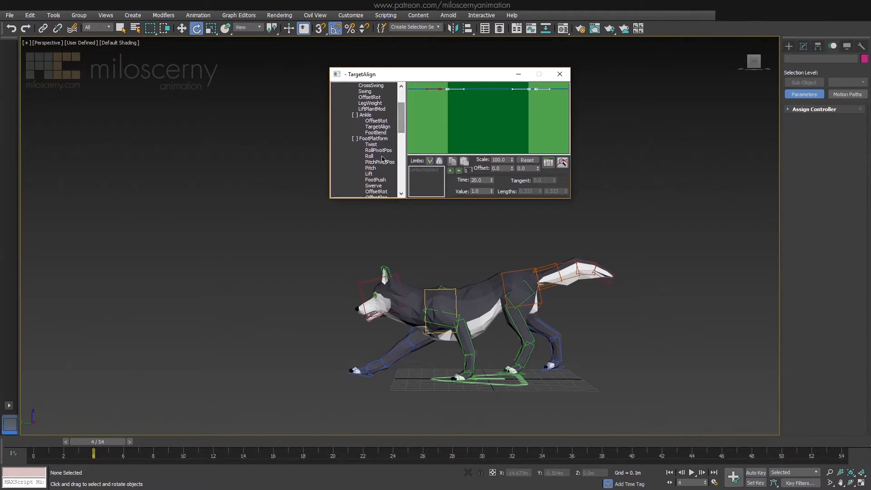
Step: Raise the FootPlatform Lift curve's middle key to about 37.7 and review the higher lift
left_click(368, 174)
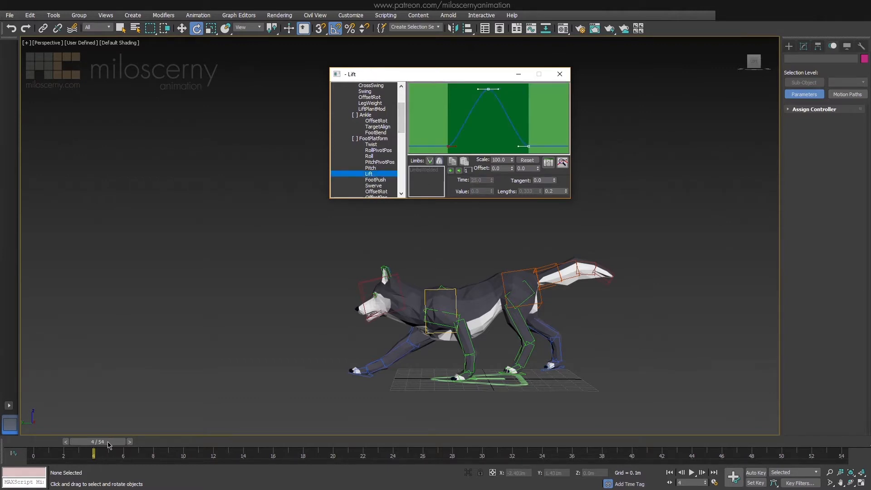
left_click_drag(93, 452, 34, 453)
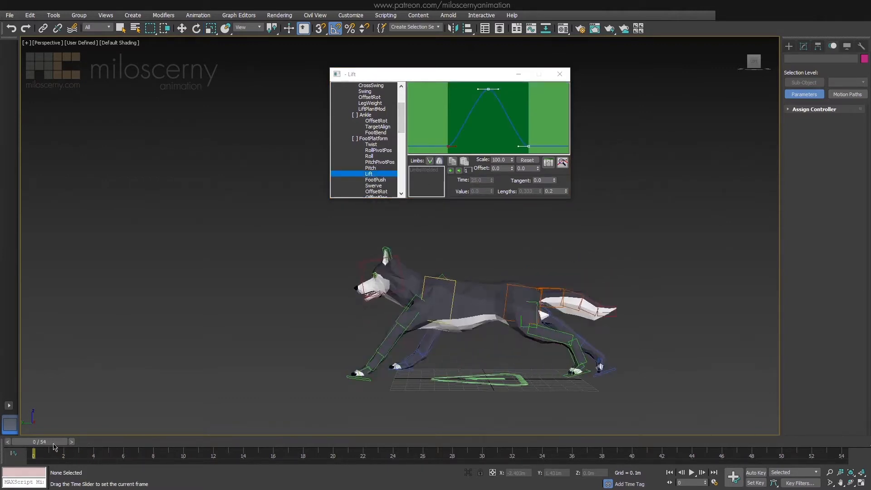
left_click_drag(34, 452, 93, 452)
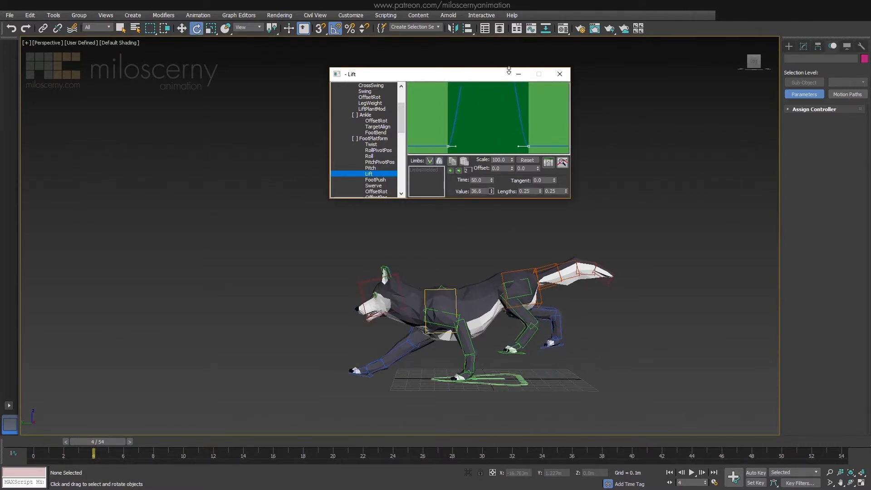
left_click(691, 472)
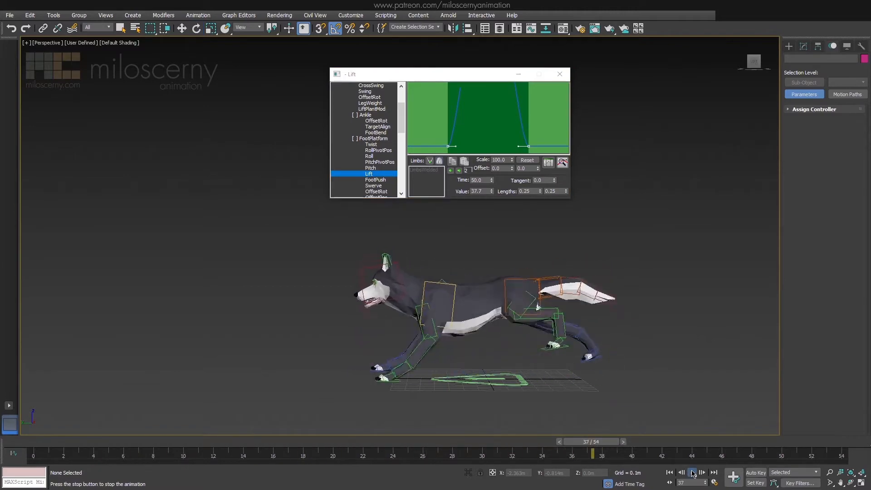
left_click(692, 471)
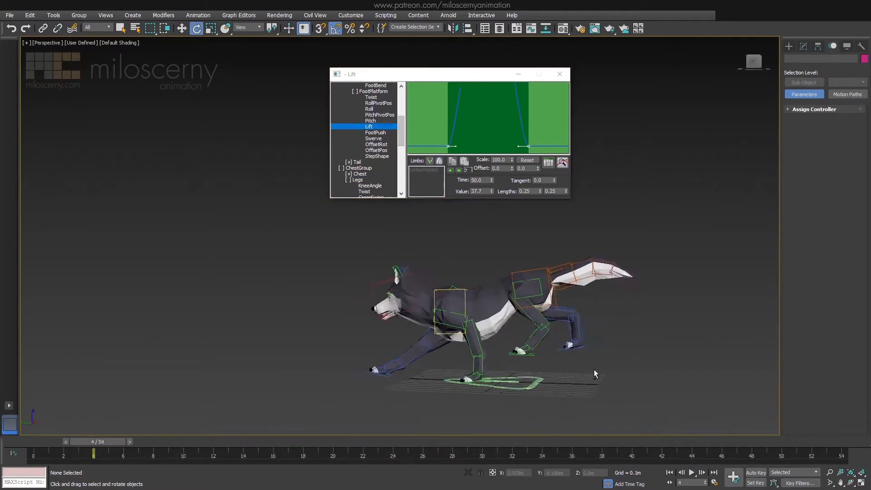
Step: Set the hind feet's OffsetPos Y to about -4.9
left_click(691, 472)
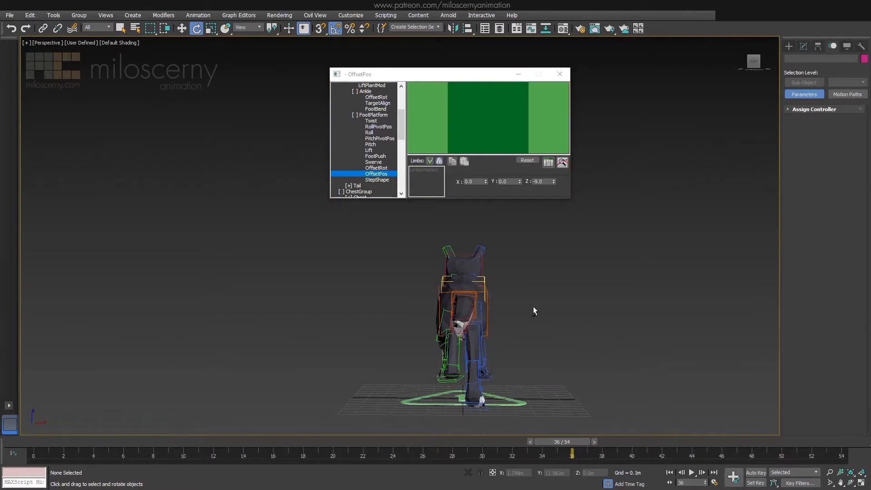
left_click_drag(561, 450, 152, 450)
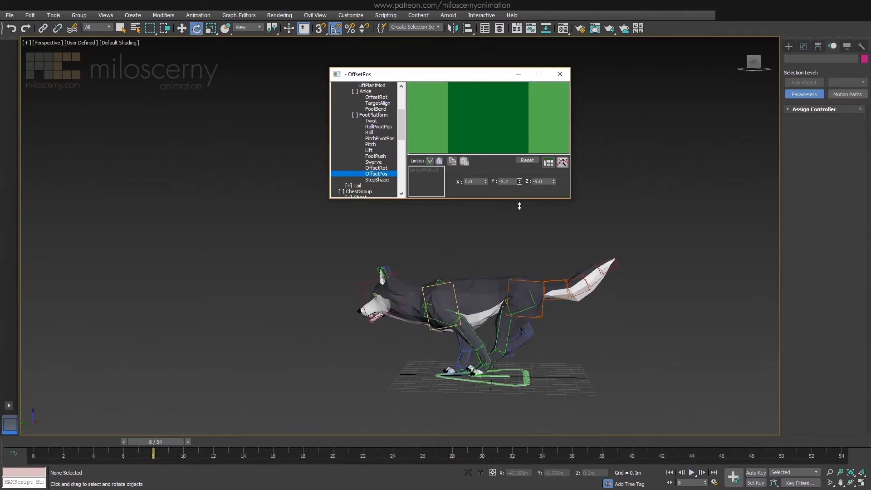
left_click_drag(518, 181, 518, 177)
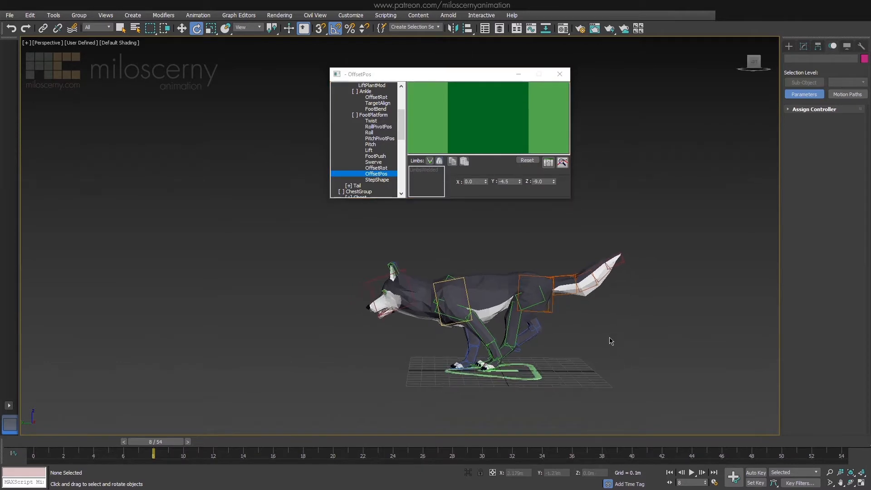
Step: Reshape the ankle FootBend curve, raising the key at time 25 and adjusting the key at 75, then review playback
left_click(374, 109)
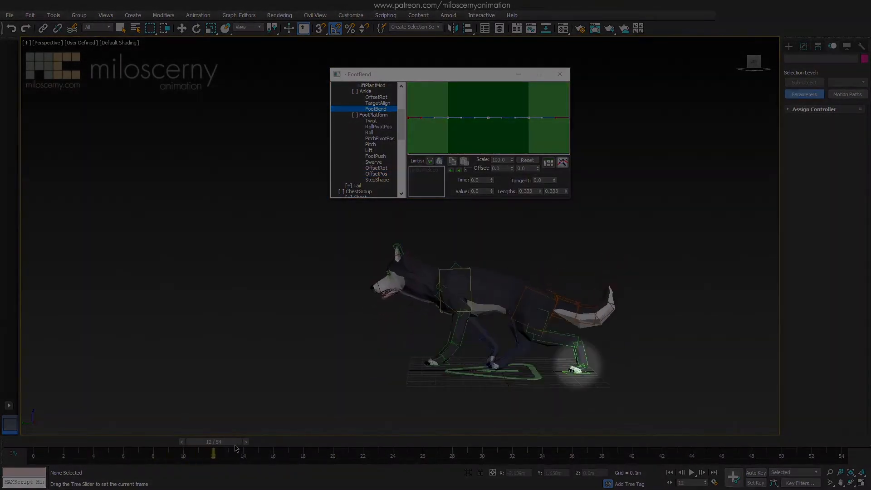
left_click_drag(212, 454, 243, 455)
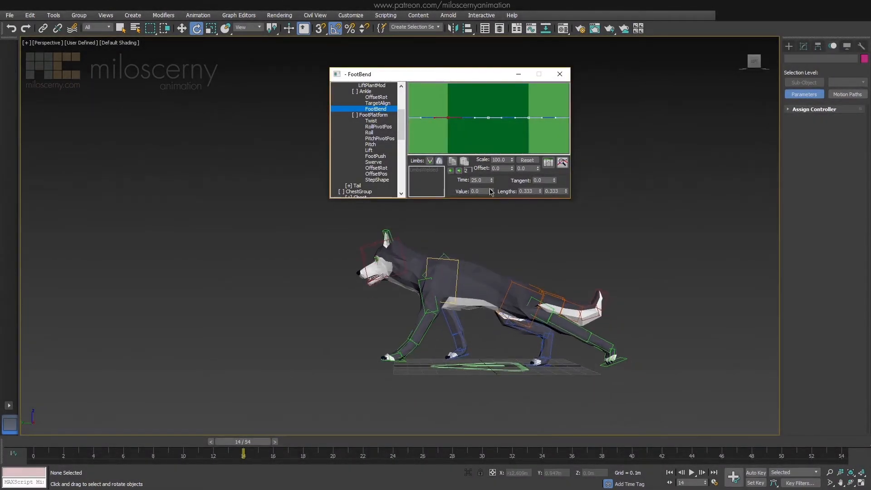
left_click_drag(243, 453, 227, 453)
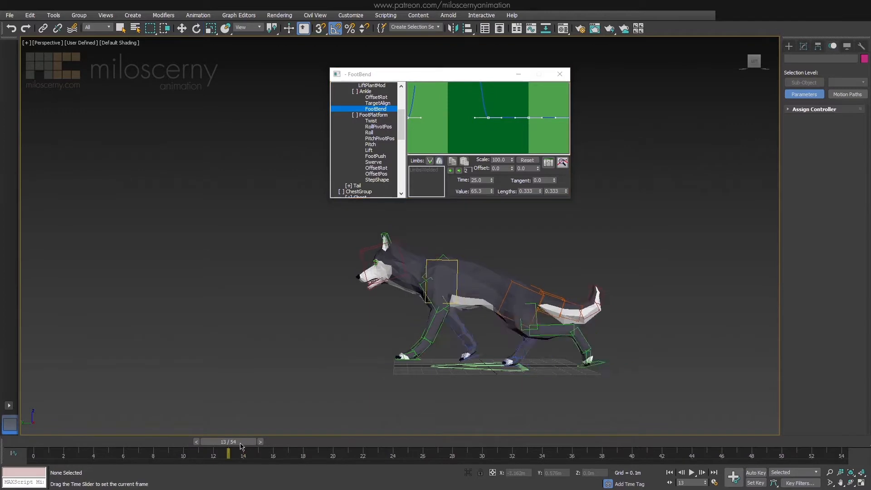
left_click(261, 442)
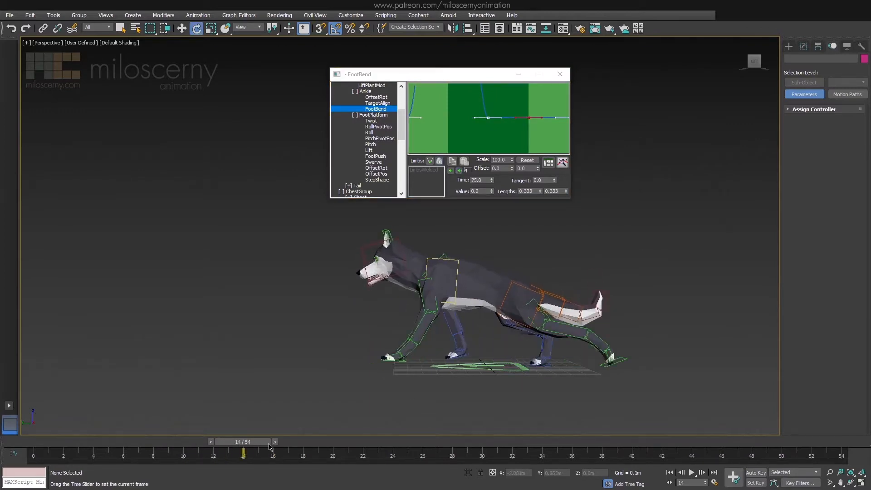
left_click_drag(243, 453, 437, 453)
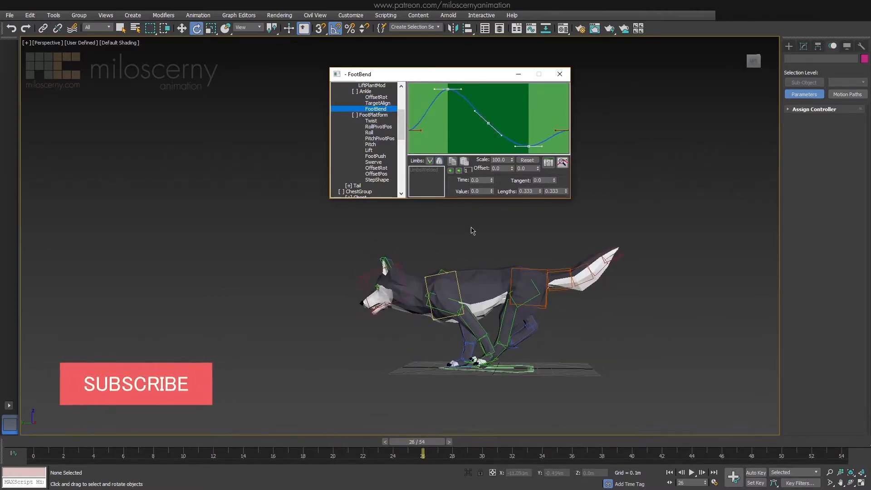
left_click_drag(422, 455, 483, 455)
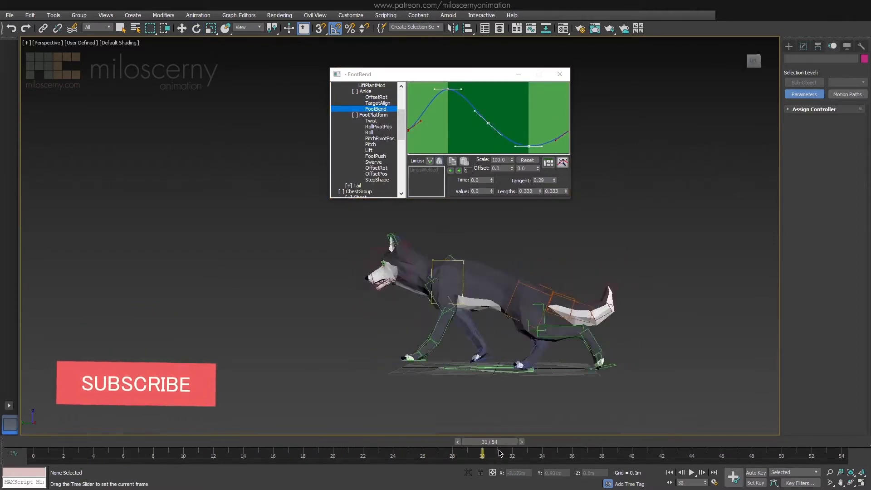
left_click(691, 473)
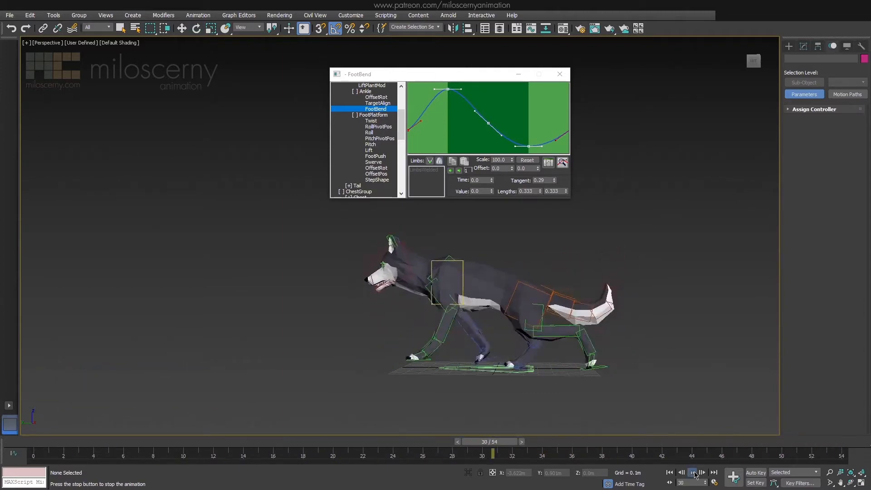
left_click(691, 472)
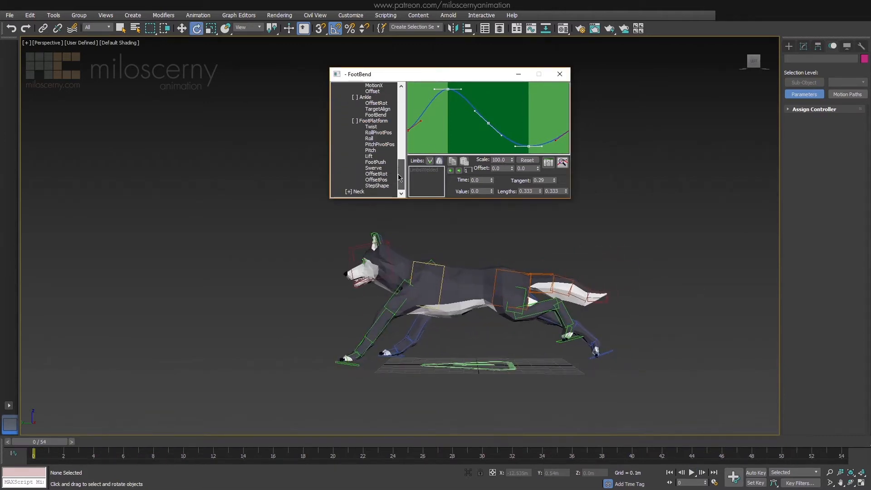
Step: Bring up limb 2's FootPlatform Swerve curve and play the cycle viewed from the front
left_click(372, 161)
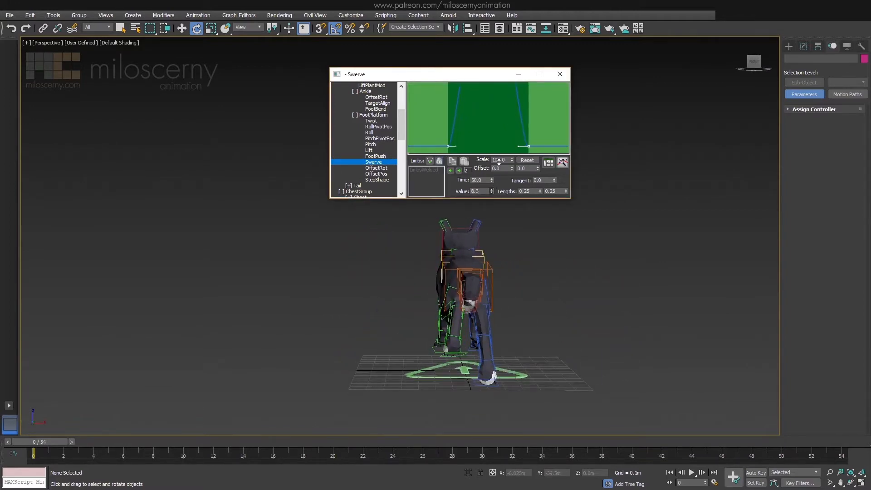
left_click(691, 471)
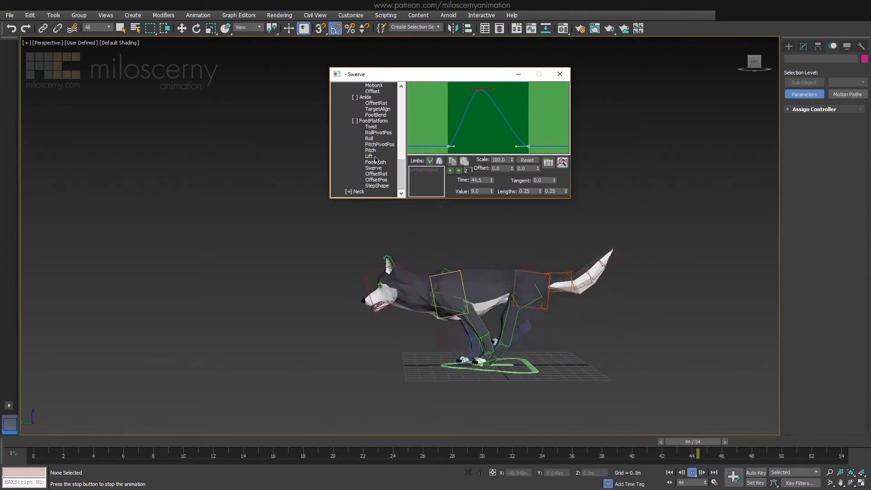
Step: Drag the second leg's Lift curve peak key to a value of about 23.7
left_click(368, 156)
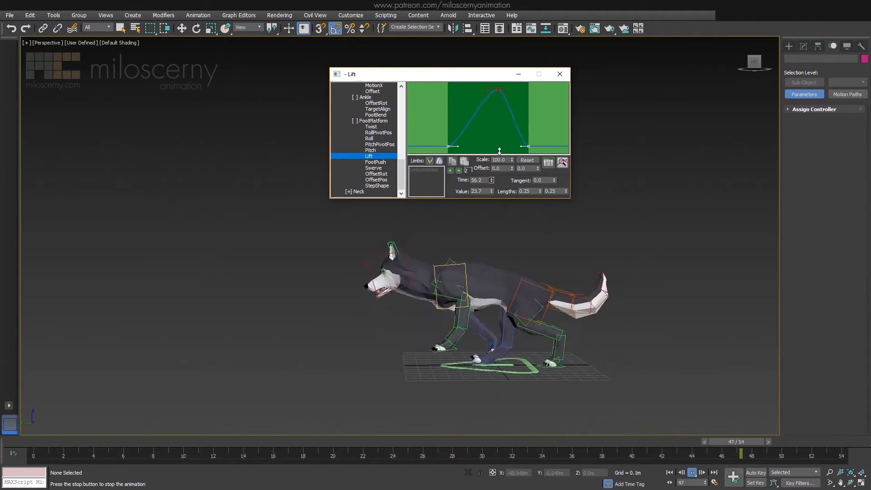
left_click(669, 472)
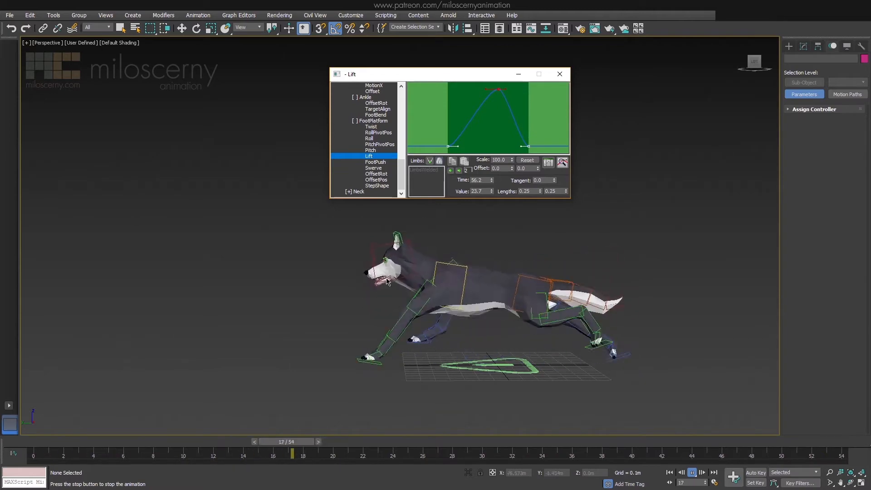
left_click_drag(292, 453, 109, 453)
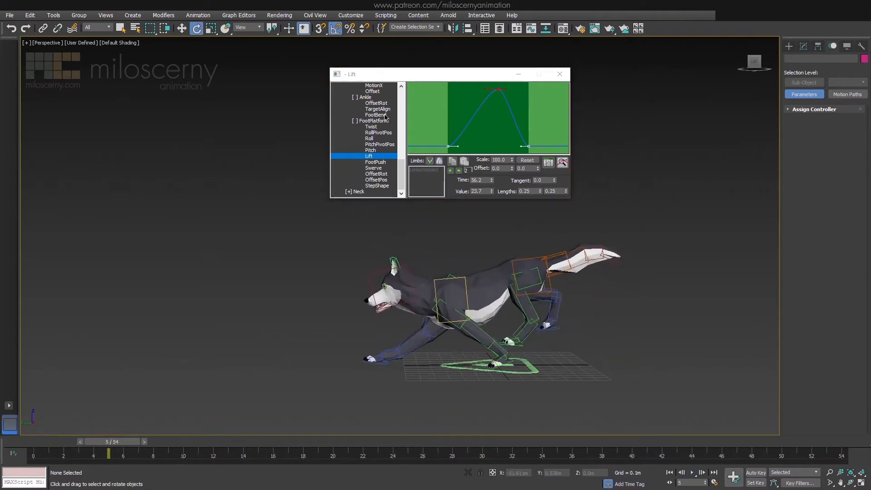
left_click(376, 114)
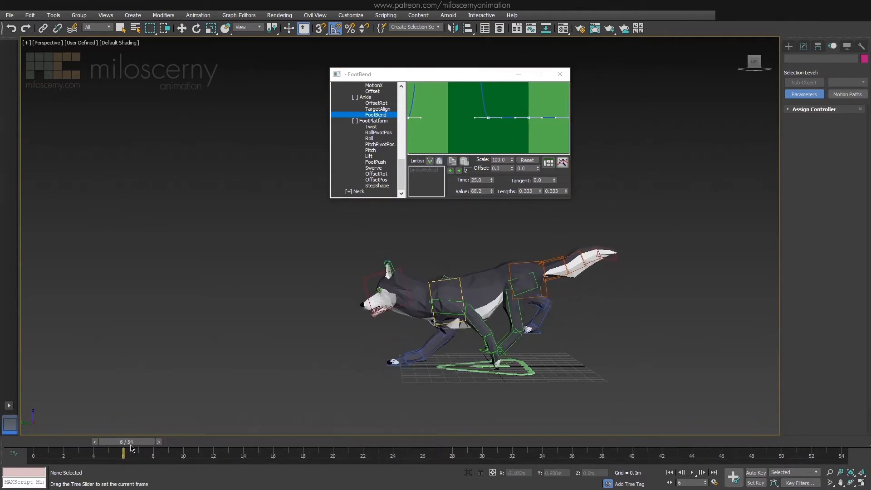
Step: Move a FootBend key from time 8.9 to 10.2 and scrub the stride to check the foot bend
left_click_drag(122, 451, 198, 451)
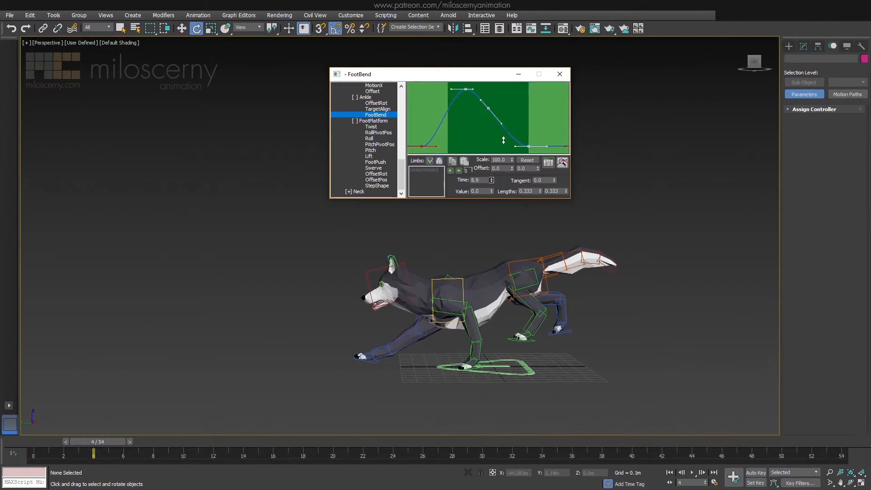
left_click_drag(100, 447, 125, 447)
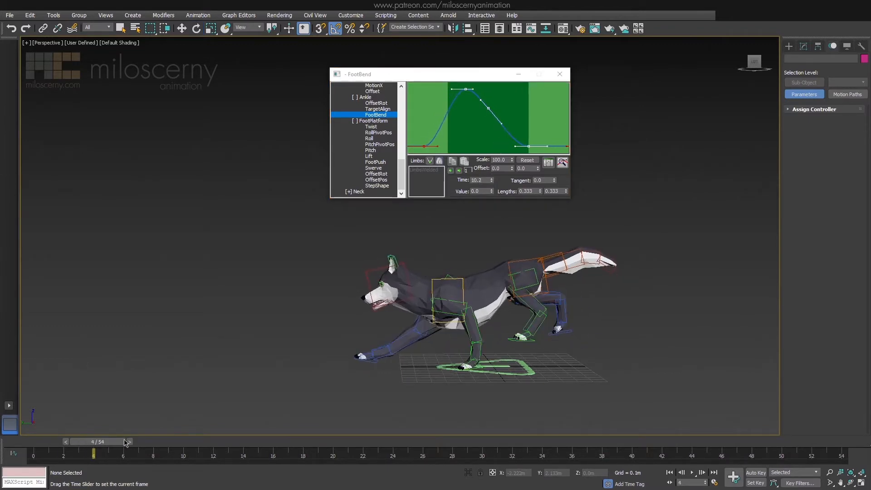
left_click_drag(93, 453, 287, 453)
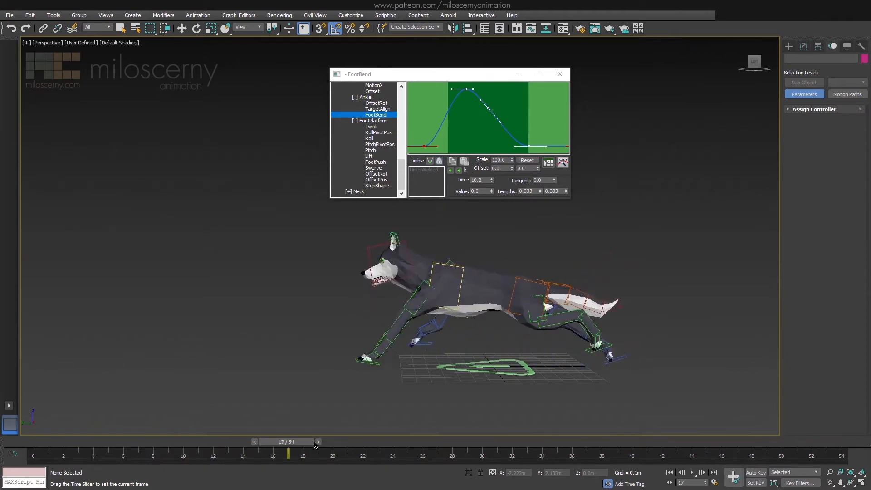
left_click(332, 442)
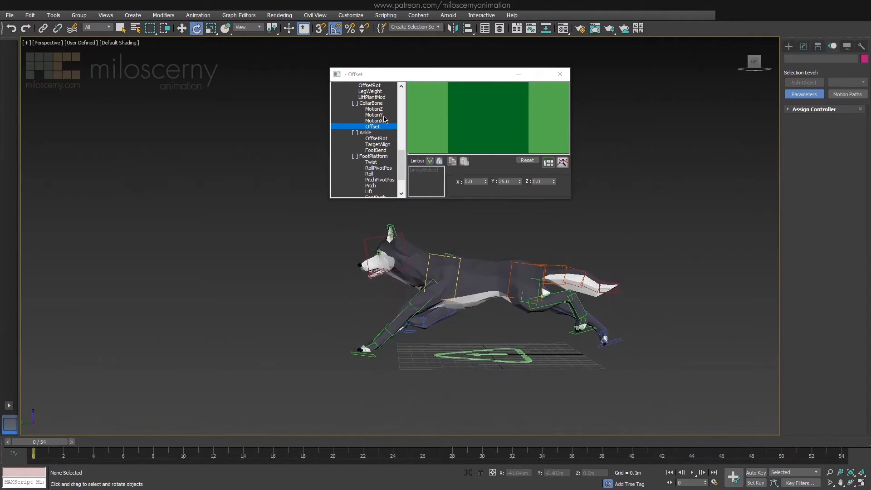
Step: Lower the collarbone MotionY key to about -24.9
left_click(374, 115)
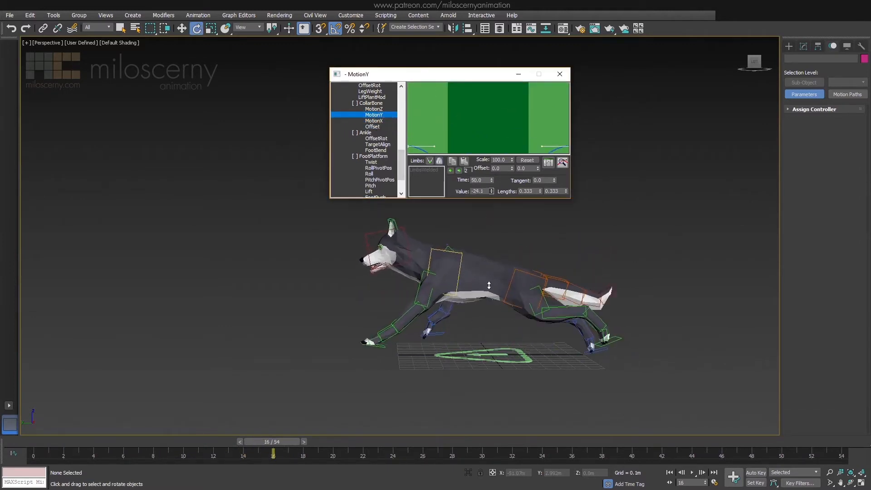
left_click_drag(273, 453, 482, 453)
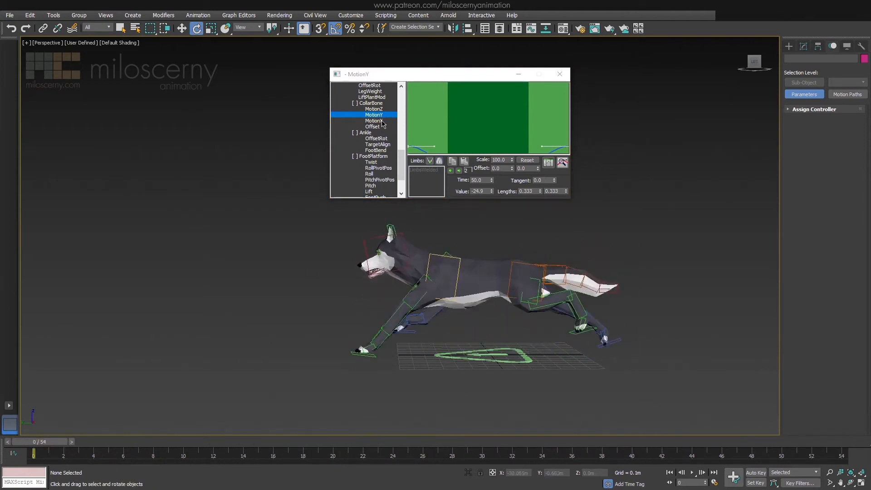
Step: Raise the collarbone MotionX value to 6.0, sharpening the curve into a V, and review the run
left_click(374, 121)
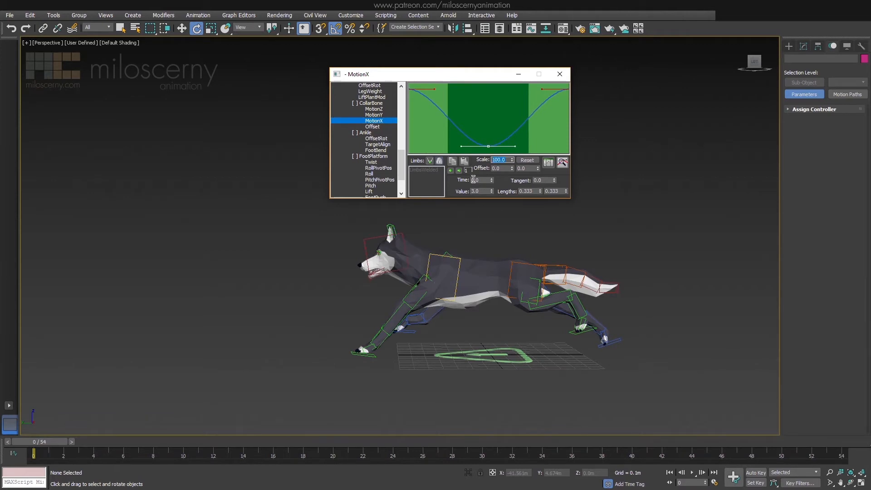
left_click_drag(34, 453, 138, 453)
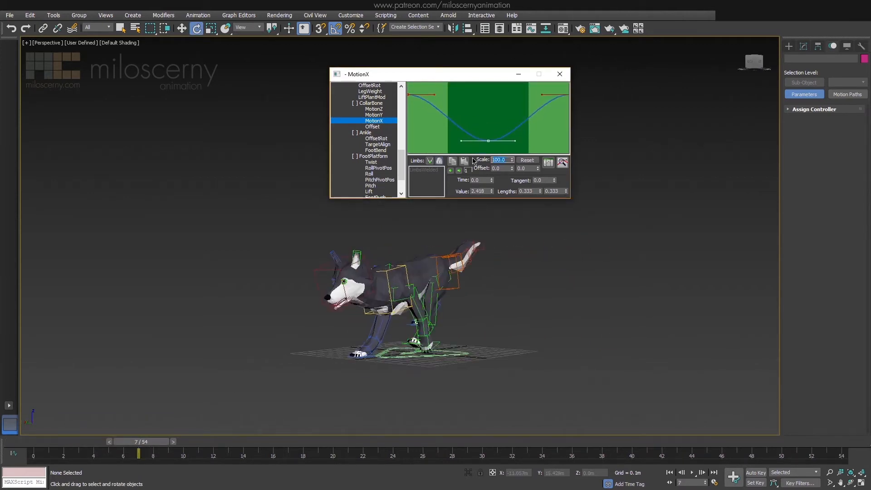
left_click_drag(139, 453, 370, 453)
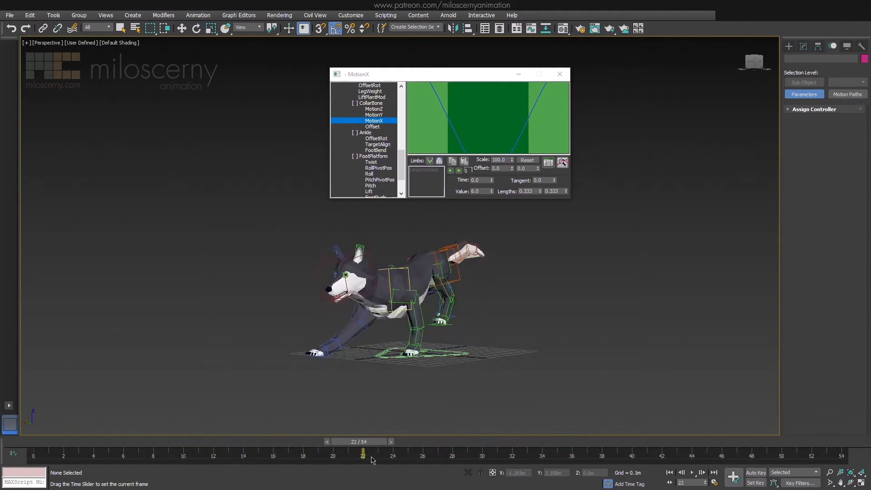
left_click_drag(370, 453, 333, 453)
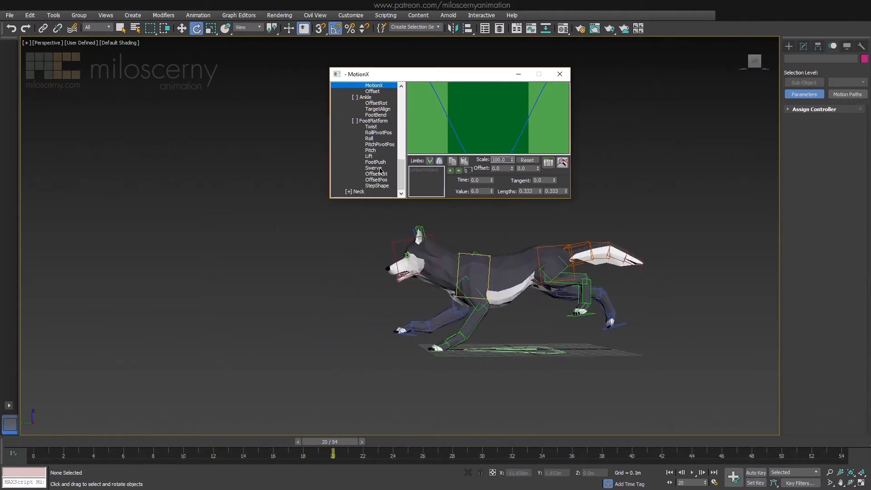
left_click(365, 116)
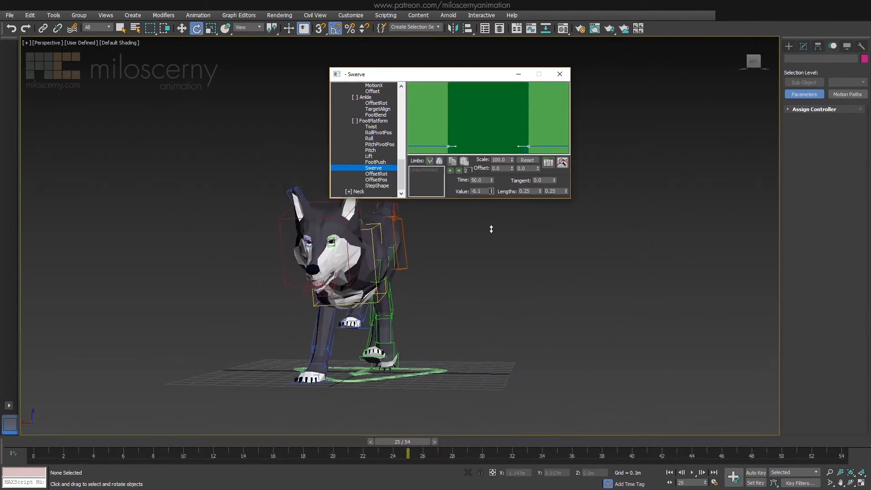
Step: Drag limb 2's Swerve key value to about -6.1 while viewing the wolf from the front
left_click_drag(408, 454, 34, 454)
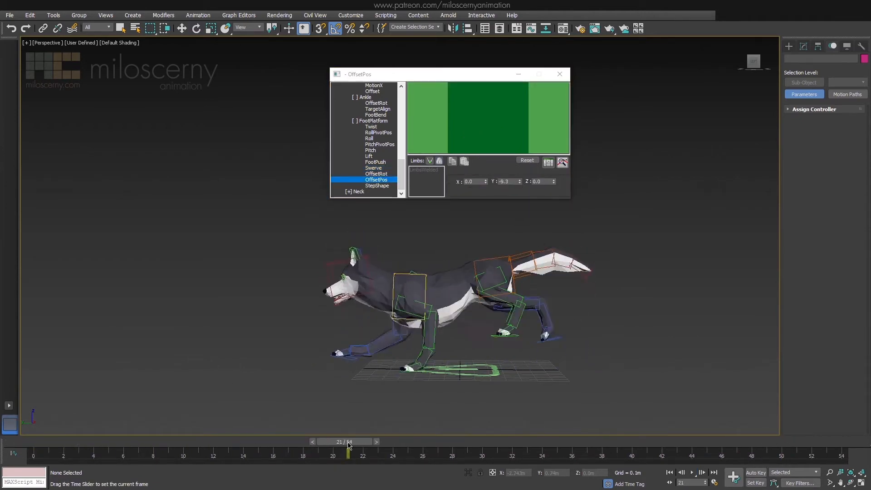
Step: Play and scrub the run cycle from the front to judge how the feet track
left_click_drag(348, 454, 646, 454)
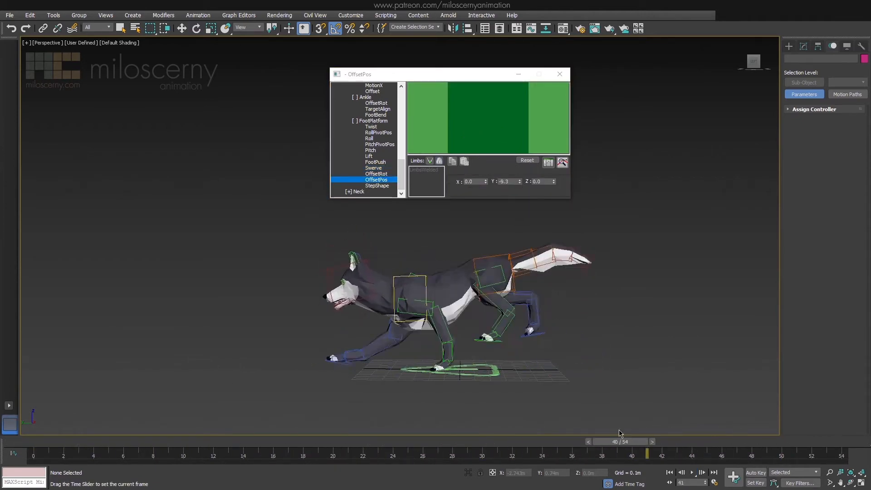
left_click(692, 472)
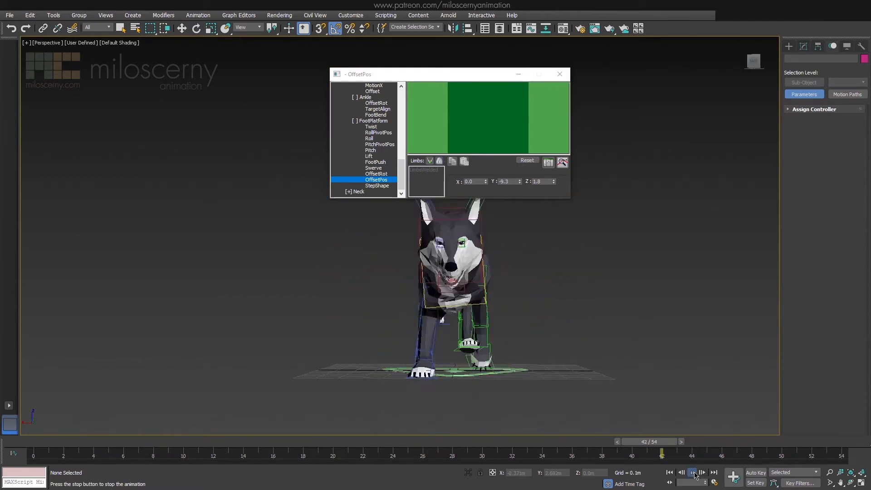
left_click_drag(661, 454, 451, 454)
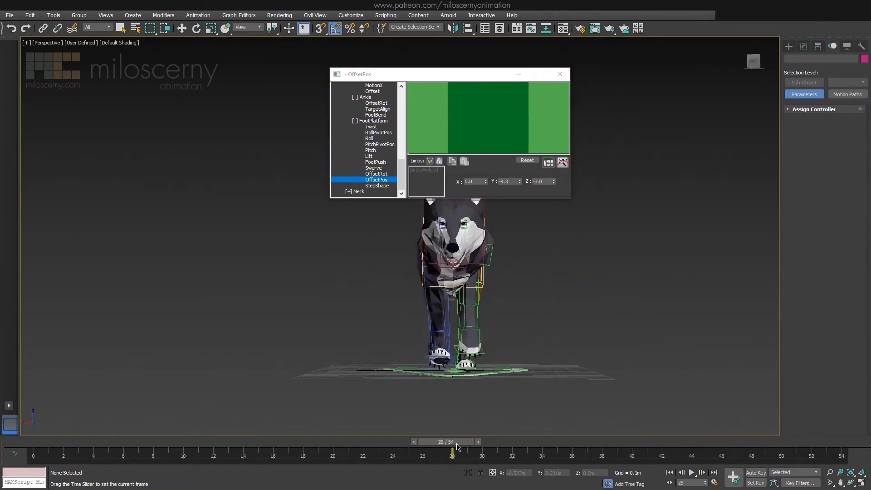
left_click(691, 472)
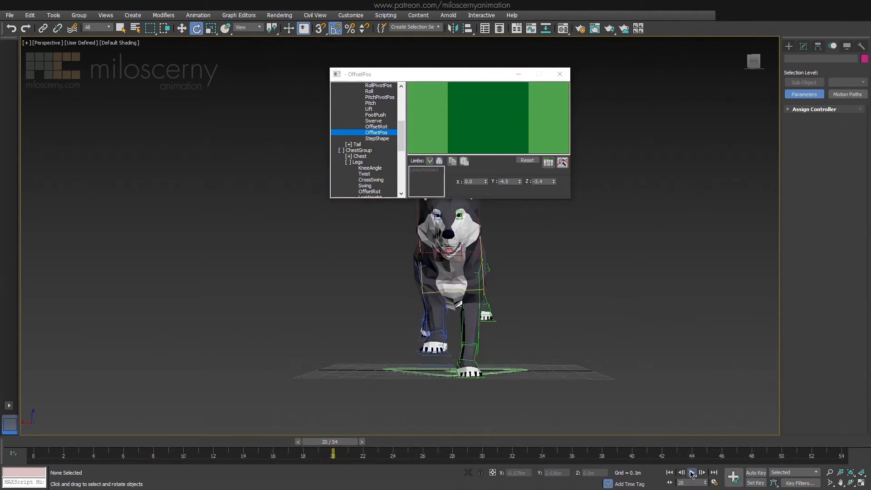
left_click(691, 472)
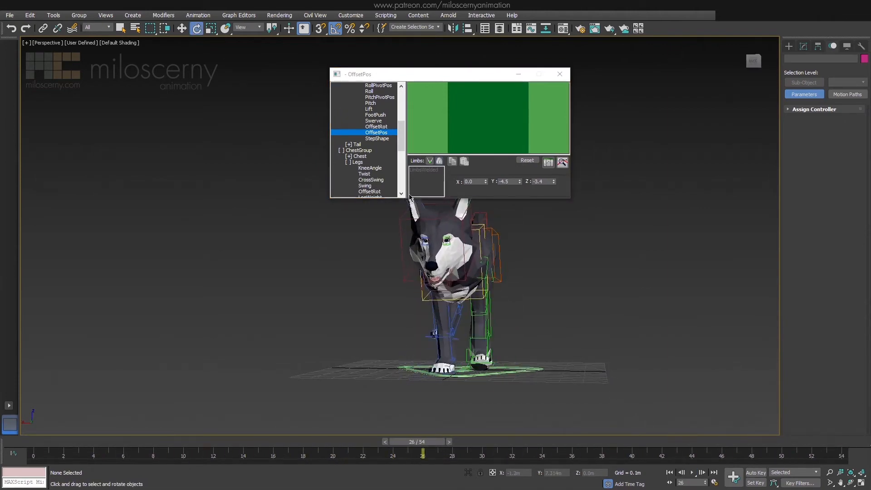
Step: Set FootPlatform OffsetPos Z to about -9.2 so the feet track closer to a line
left_click(373, 121)
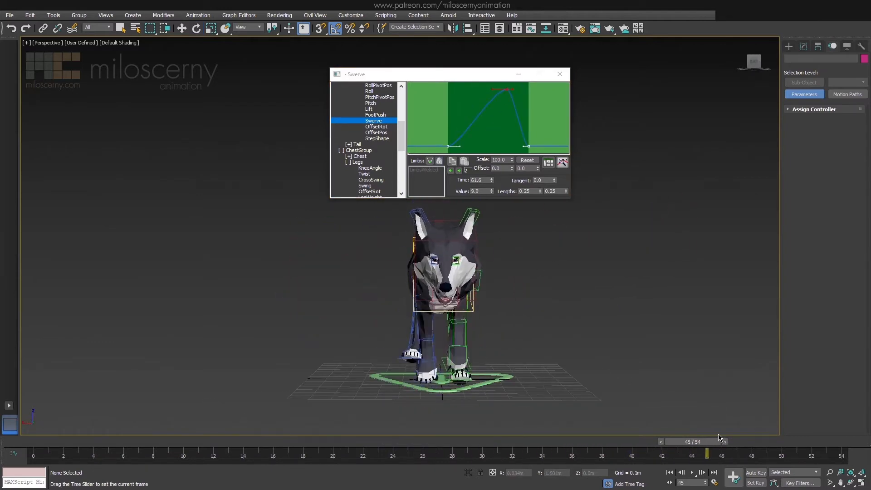
left_click(376, 132)
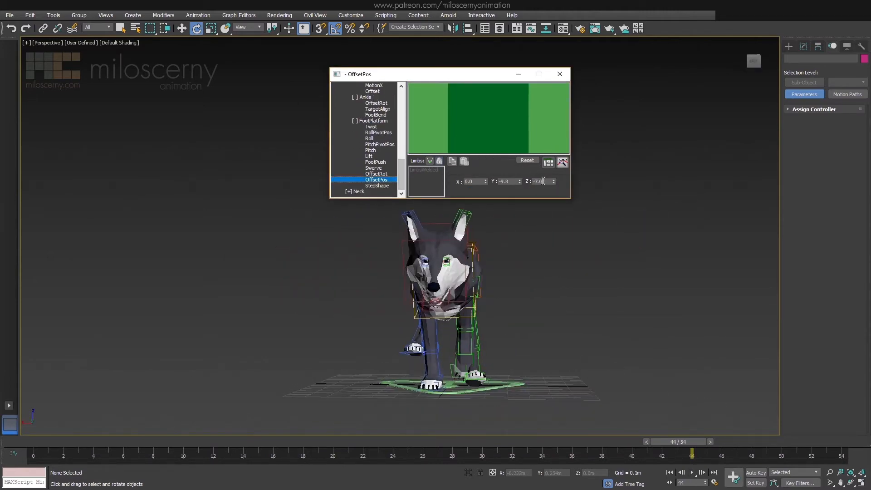
left_click(691, 471)
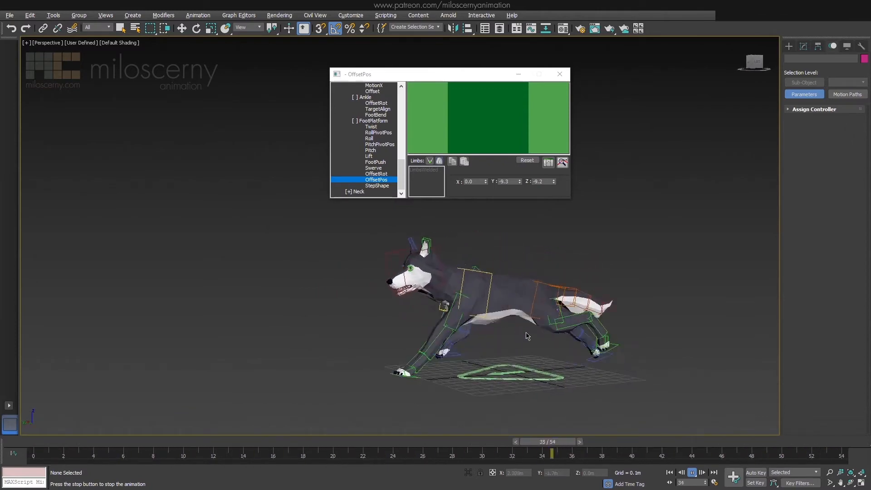
Step: Create a new absolute layer in the CAT Layer Manager and name it 'fixes'
left_click_drag(551, 453, 227, 454)
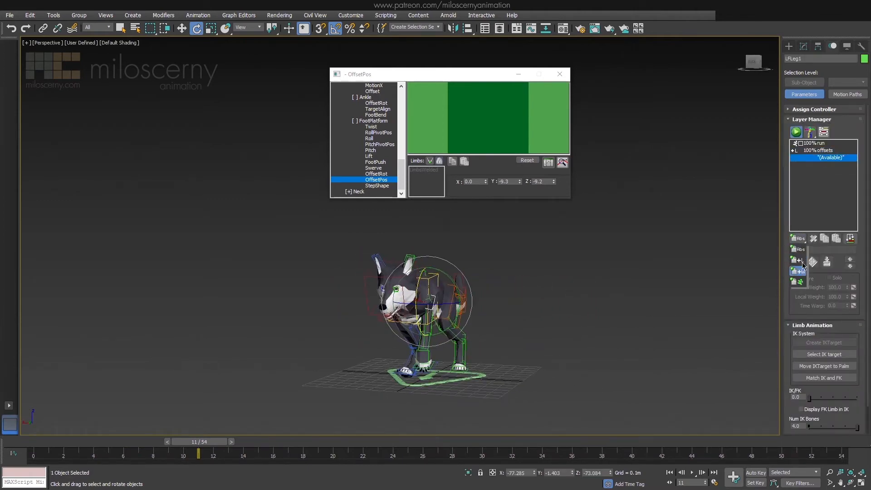
left_click(795, 238)
type("fixes")
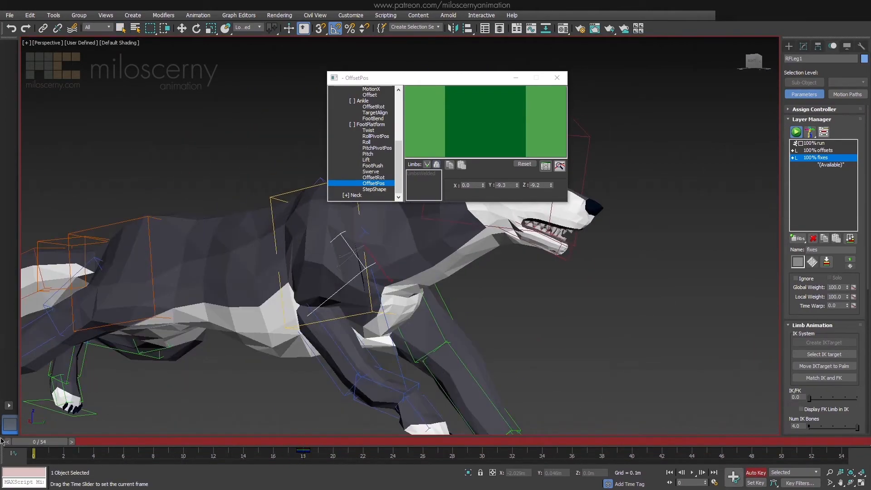
Step: Inspect the fixes layer's flat tracks in the Curve Editor and close it again
left_click(555, 77)
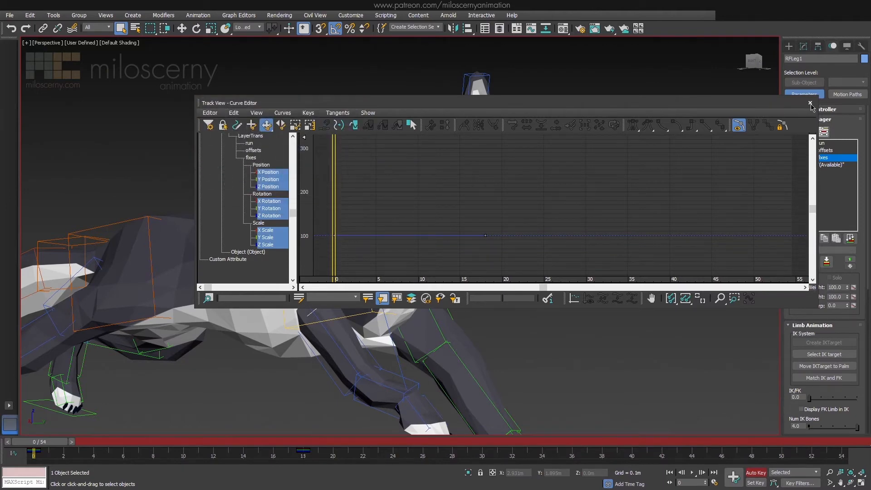
left_click(810, 104)
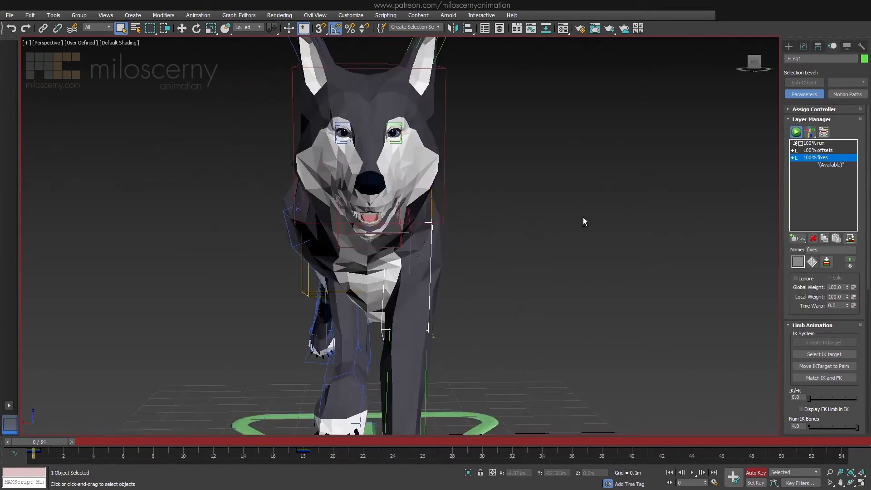
Step: Key a -25 upward chest rotation around frames 6–12 with Auto Key on the fixes layer
left_click_drag(34, 449, 123, 449)
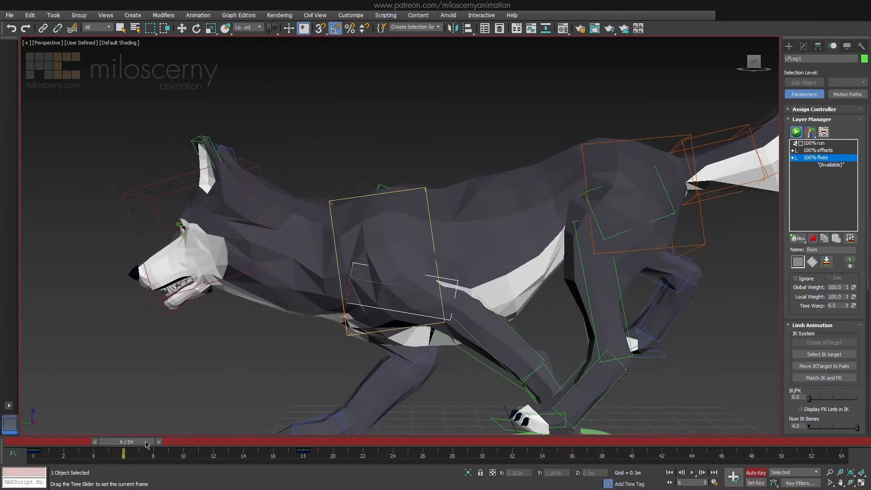
left_click_drag(123, 450, 212, 450)
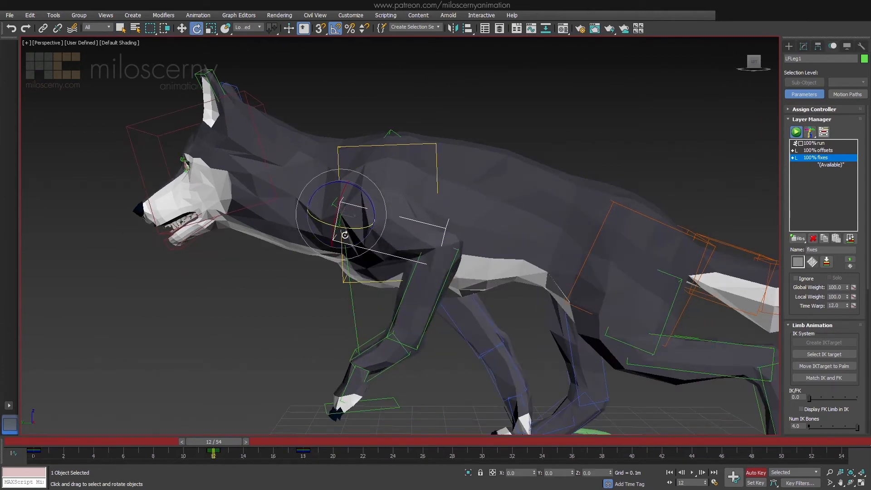
left_click_drag(214, 442, 169, 442)
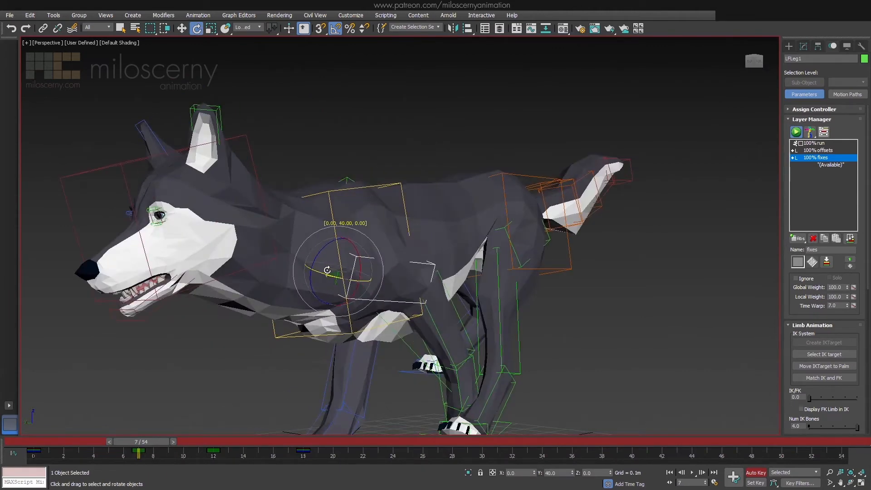
left_click_drag(136, 455, 308, 454)
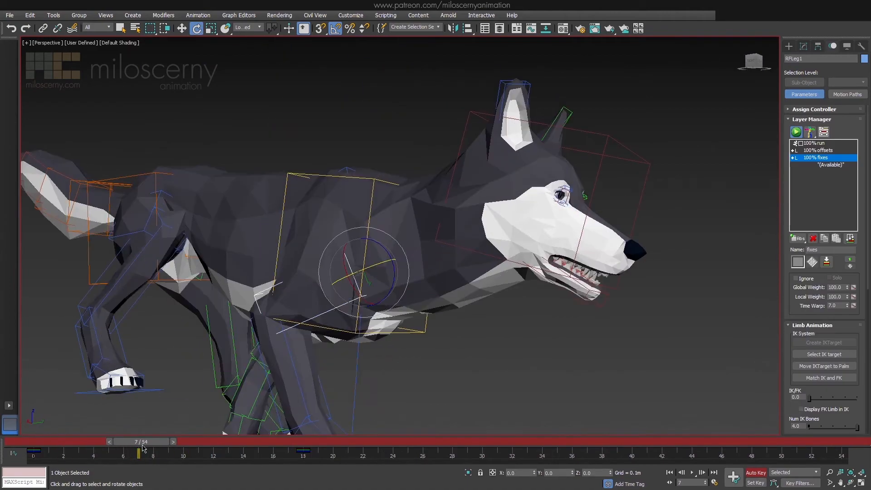
Step: Rotate the upper body back down around frames 15–18 and check the poses from the side
left_click_drag(137, 449, 256, 449)
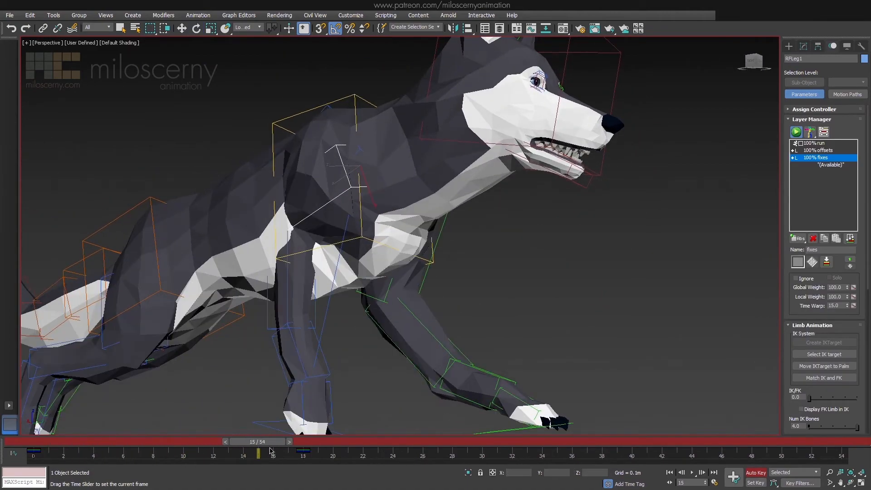
left_click_drag(258, 442, 303, 442)
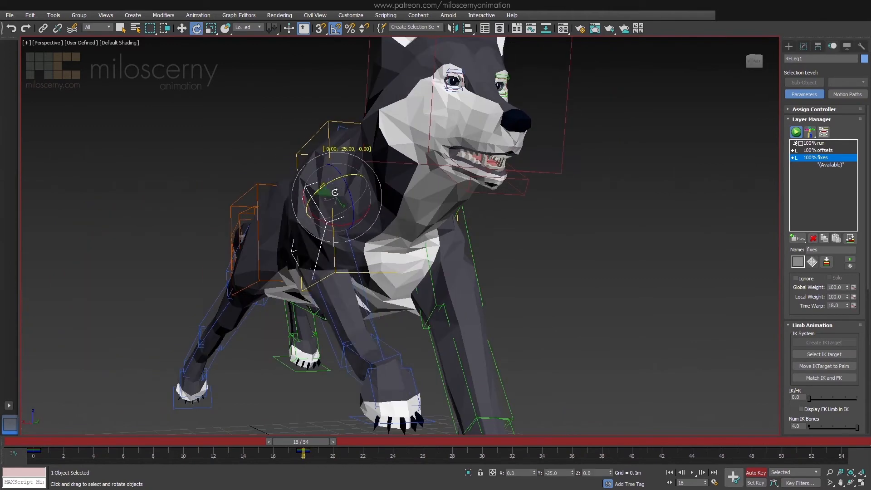
left_click_drag(303, 454, 256, 454)
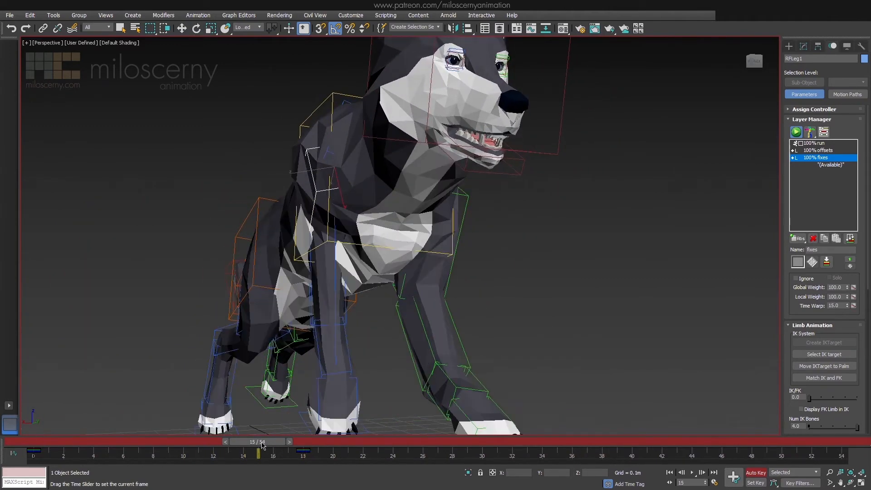
left_click_drag(259, 452, 183, 452)
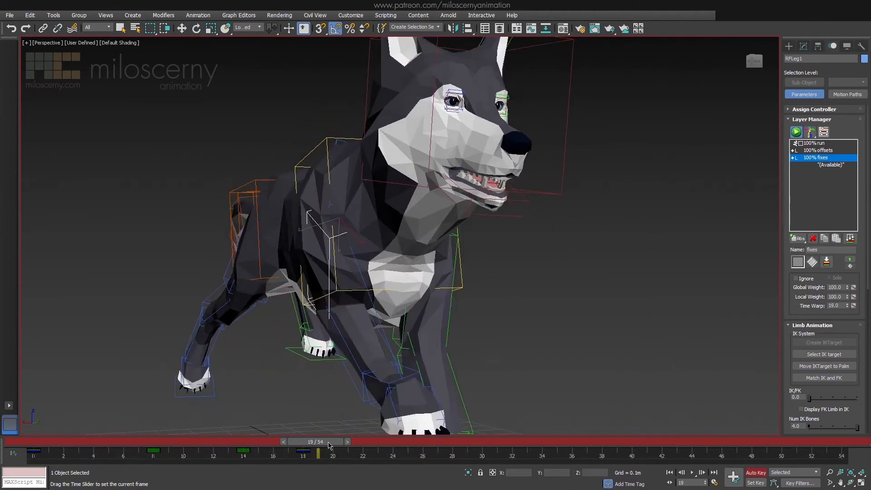
left_click_drag(318, 452, 180, 452)
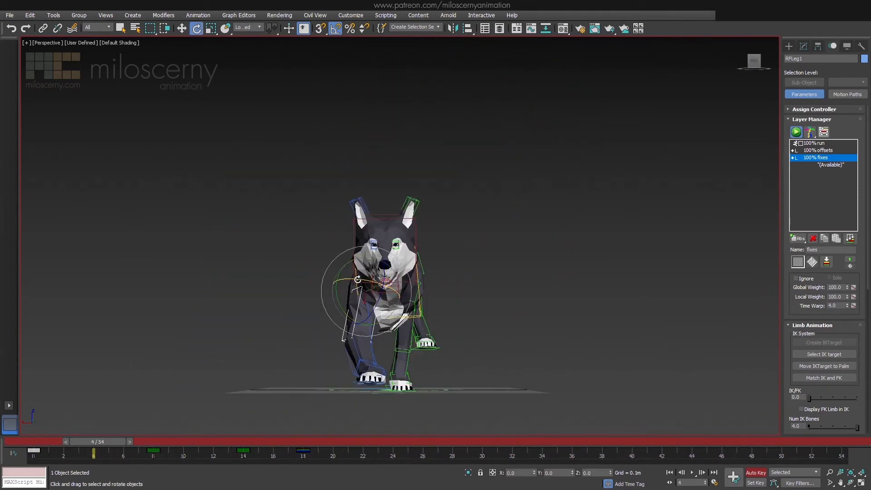
left_click_drag(93, 449, 169, 450)
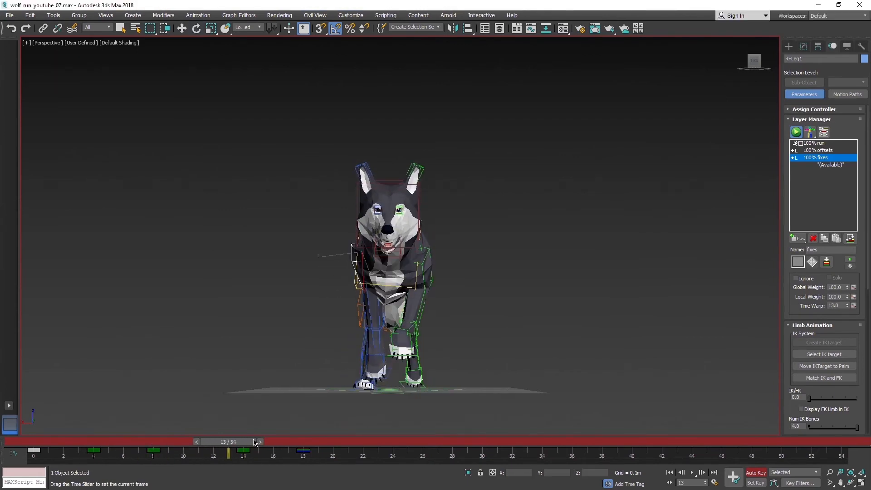
left_click(259, 442)
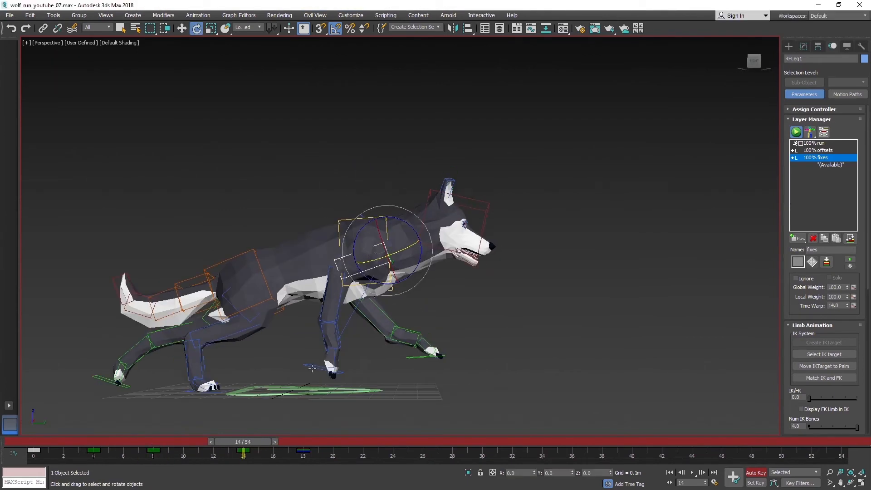
Step: Scrub the early frames to find the paw clipping and select RFLegPlatform
left_click_drag(244, 449, 59, 450)
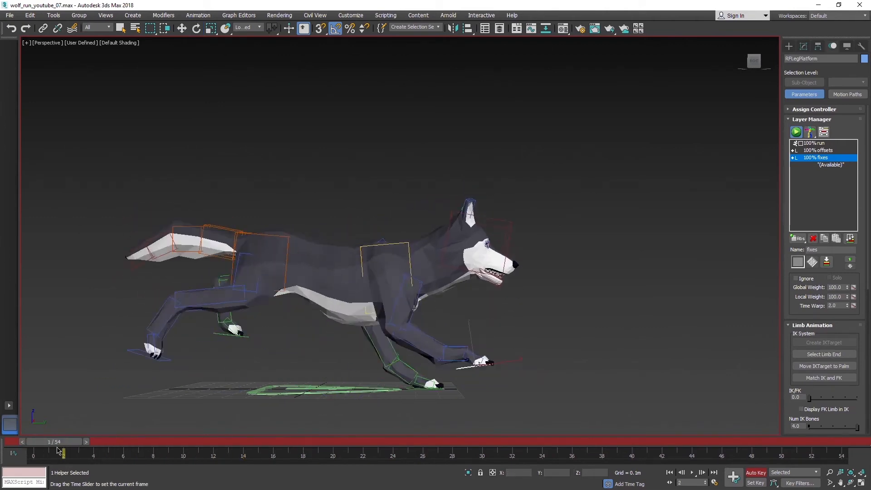
left_click_drag(60, 450, 183, 450)
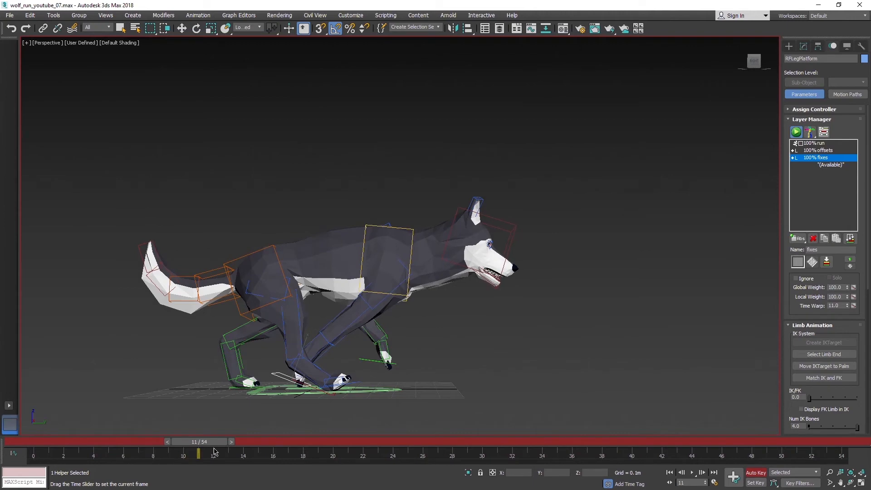
left_click_drag(214, 450, 393, 450)
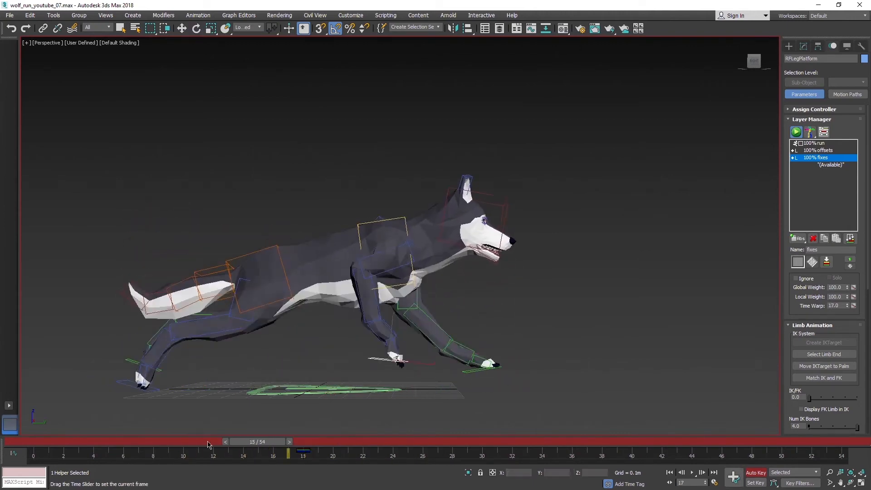
left_click(233, 113)
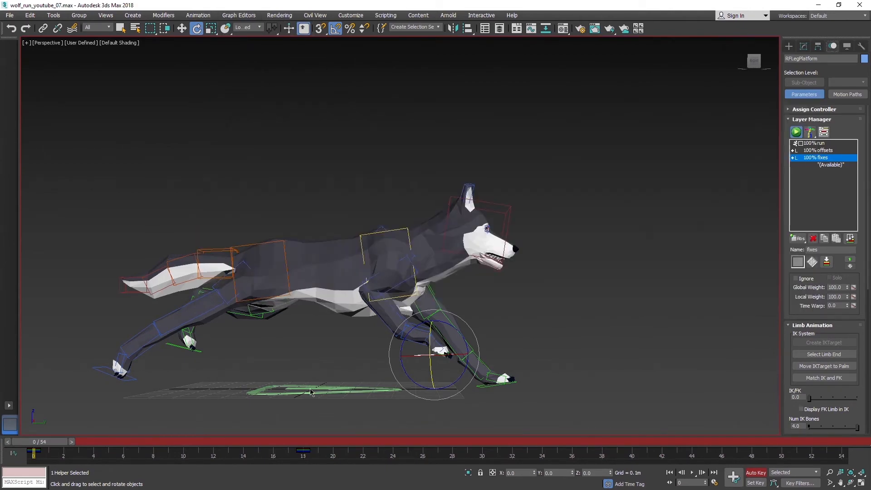
Step: Move the right front foot platform around frames 9–11 to key the clipping fix, then activate the run layer
left_click_drag(37, 450, 169, 450)
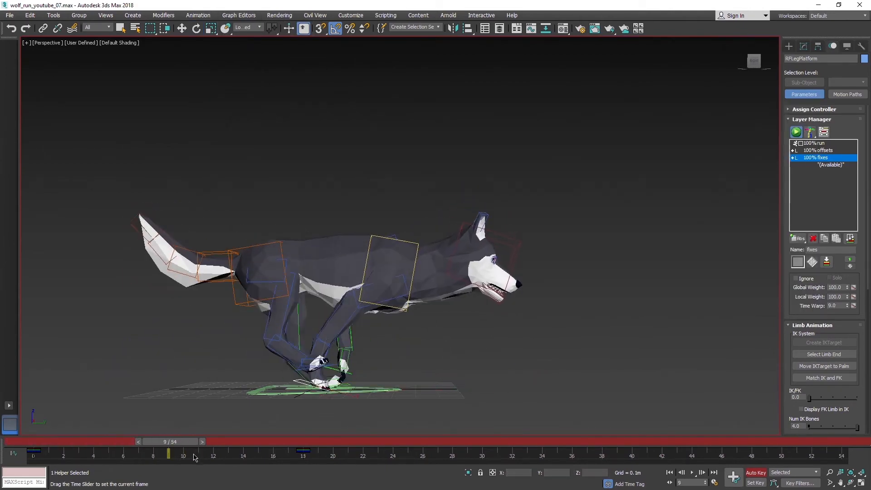
left_click_drag(168, 454, 197, 454)
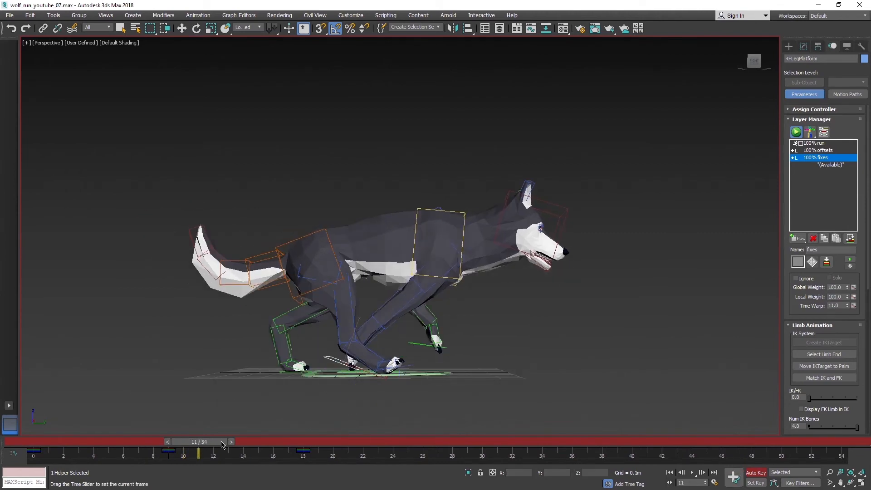
left_click(231, 441)
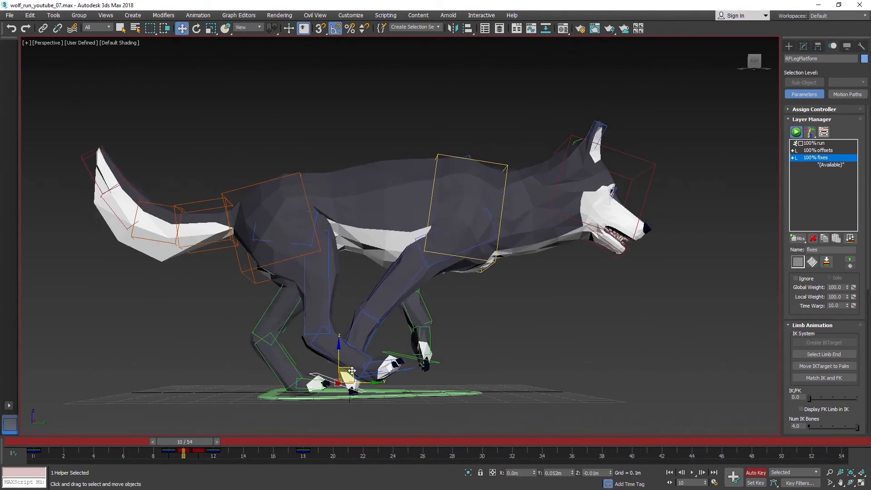
left_click_drag(184, 453, 228, 453)
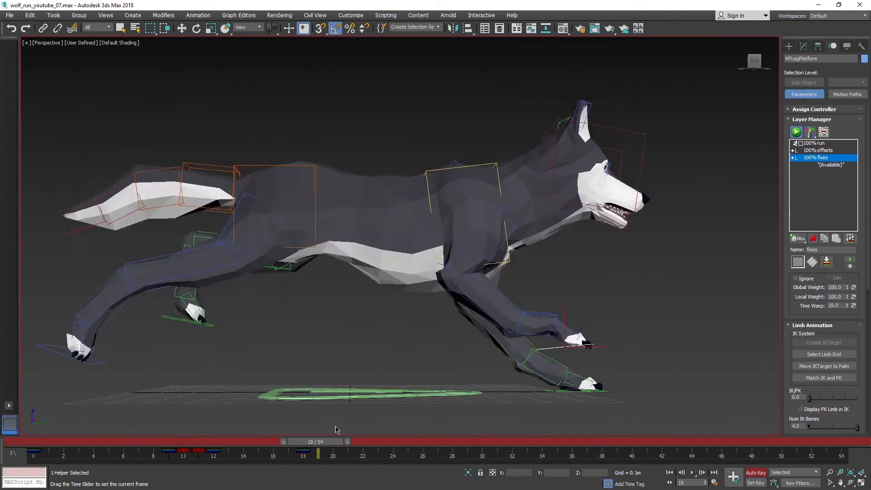
left_click_drag(320, 449, 738, 450)
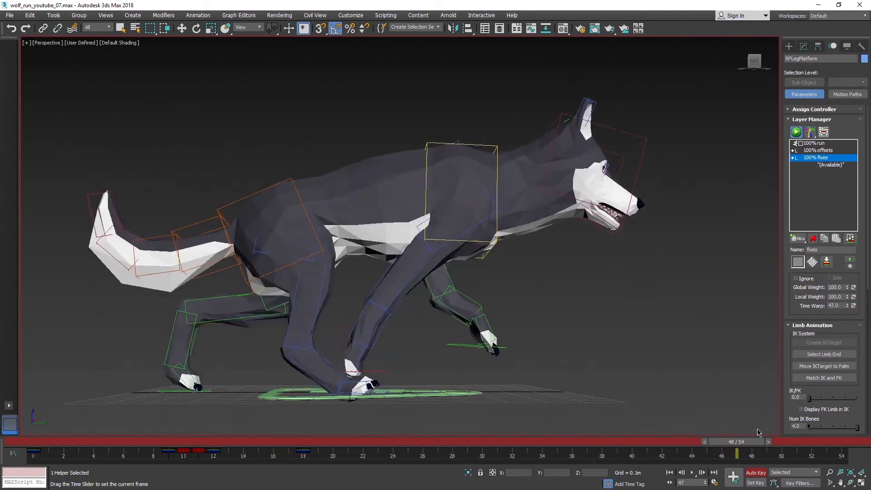
left_click(701, 471)
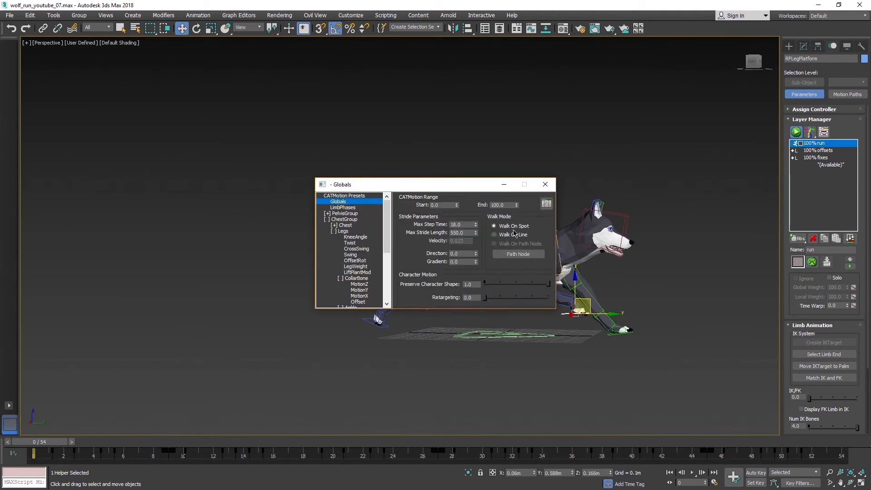
Step: Switch CATMotion Globals Walk Mode from Walk On Spot to Walk On Line
left_click(691, 473)
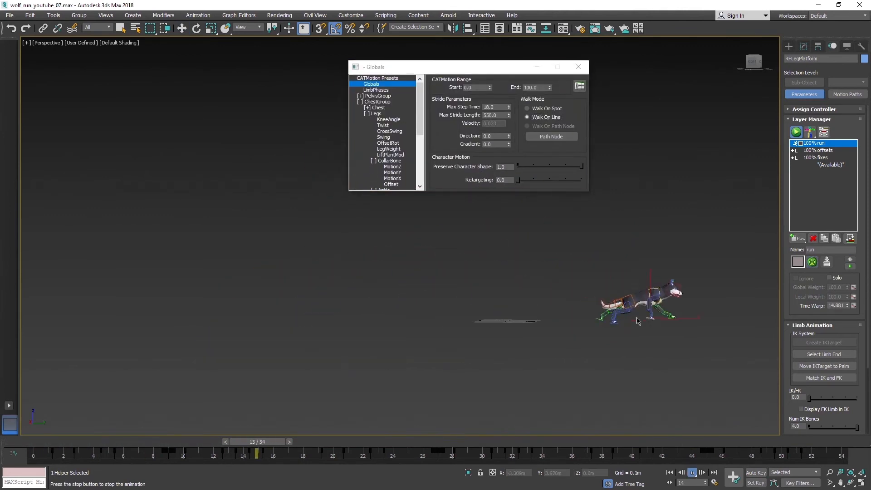